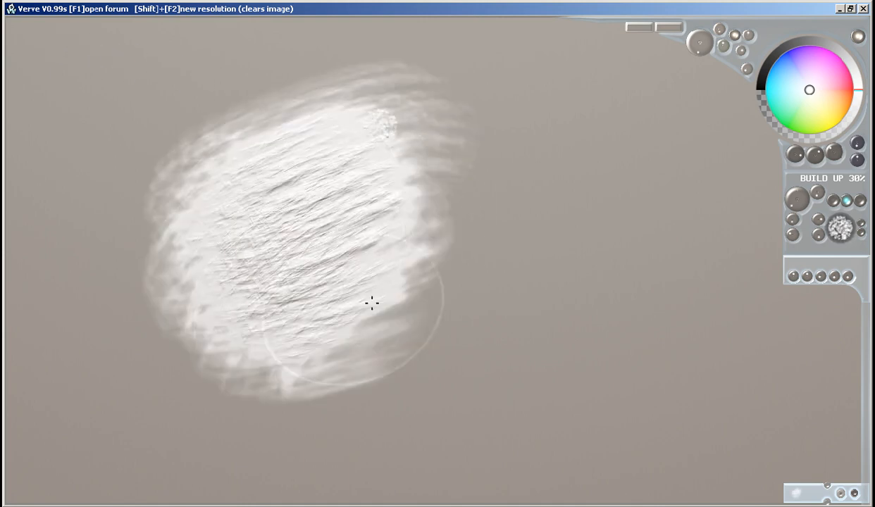
- Stroke dark blue fluid into and around the white blob, sweeping a curling crest
{"action": "left_click_drag", "start_coordinate": [371, 303], "coordinate": [341, 210]}
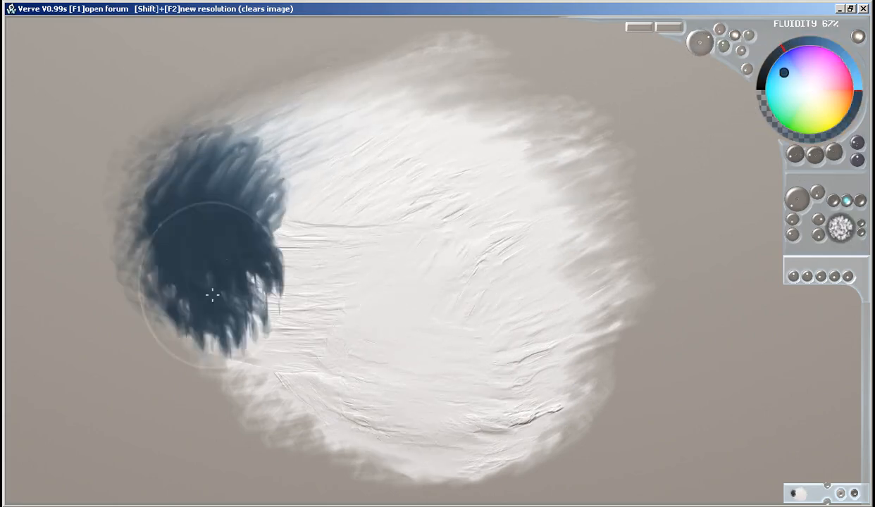
{"action": "left_click_drag", "start_coordinate": [213, 295], "coordinate": [274, 324]}
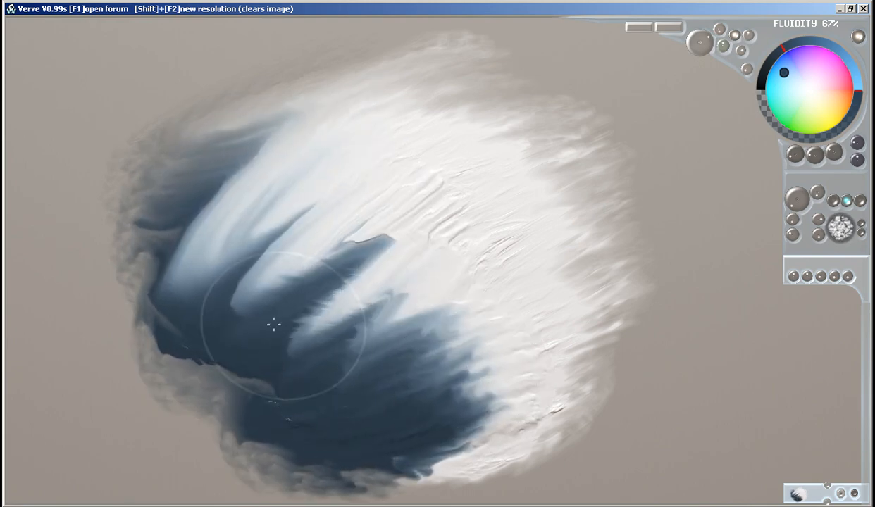
{"action": "left_click_drag", "start_coordinate": [271, 324], "coordinate": [532, 145]}
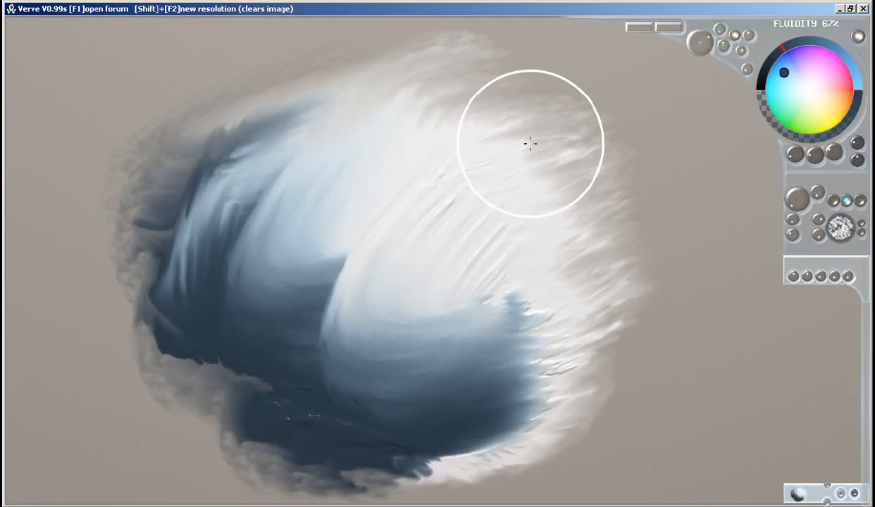
{"action": "left_click_drag", "start_coordinate": [531, 145], "coordinate": [813, 317]}
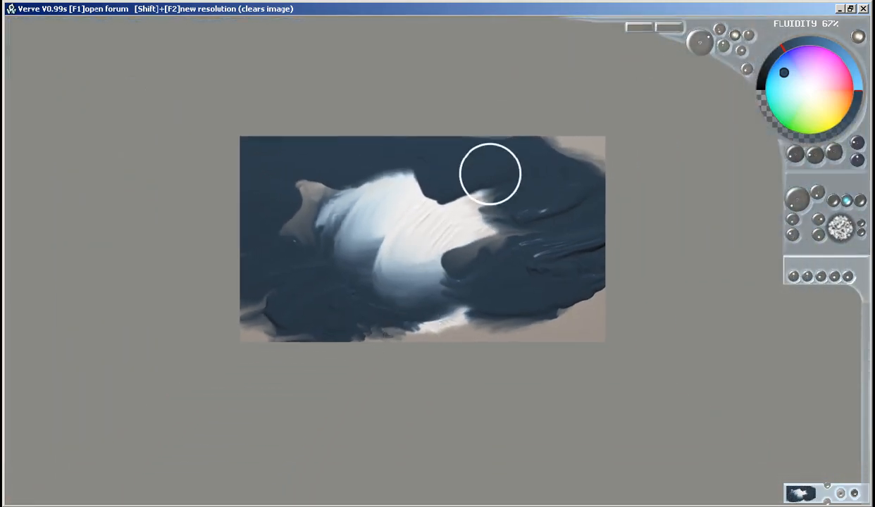
- Smear dark blue across the white shape on the tiled canvas into branching strokes
{"action": "left_click_drag", "start_coordinate": [490, 174], "coordinate": [443, 232]}
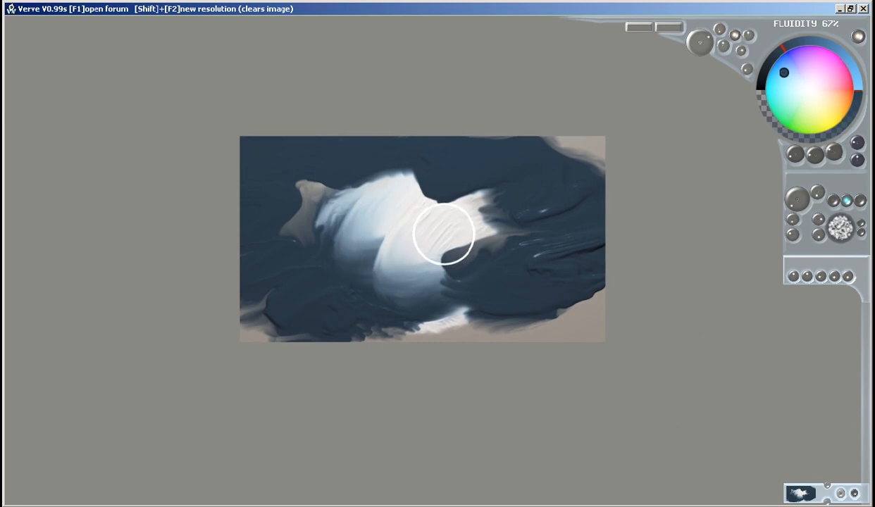
{"action": "mouse_move", "coordinate": [442, 228]}
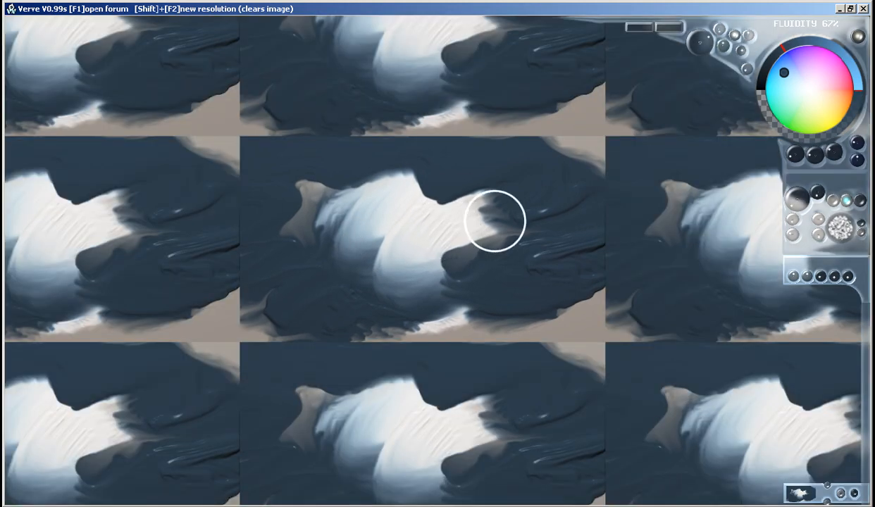
{"action": "left_click_drag", "start_coordinate": [493, 220], "coordinate": [383, 92]}
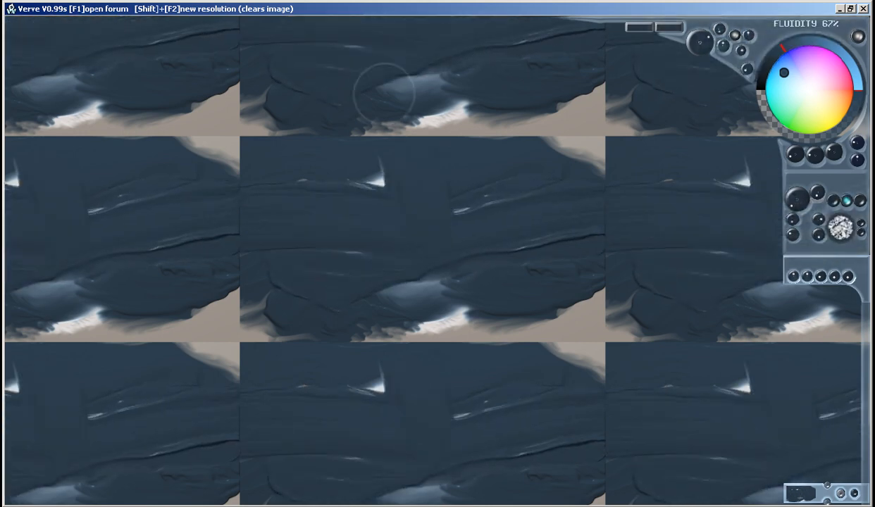
{"action": "left_click", "coordinate": [736, 37]}
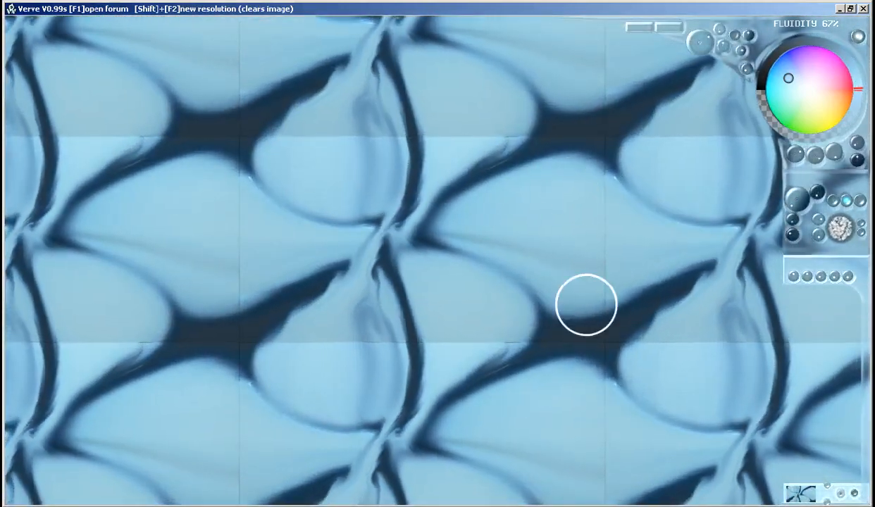
- Swirl teal, blue and brown colours through the tiled pattern with the fluid brush
{"action": "left_click_drag", "start_coordinate": [587, 304], "coordinate": [523, 235]}
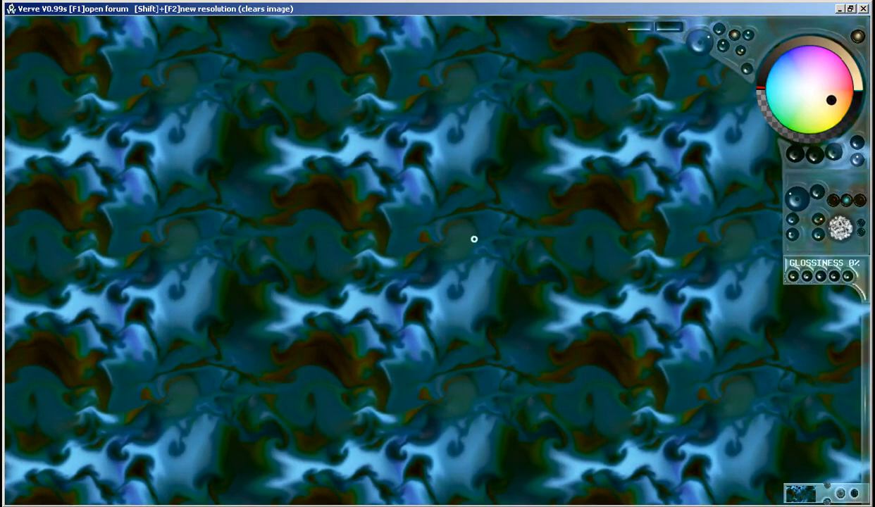
{"action": "mouse_move", "coordinate": [438, 226]}
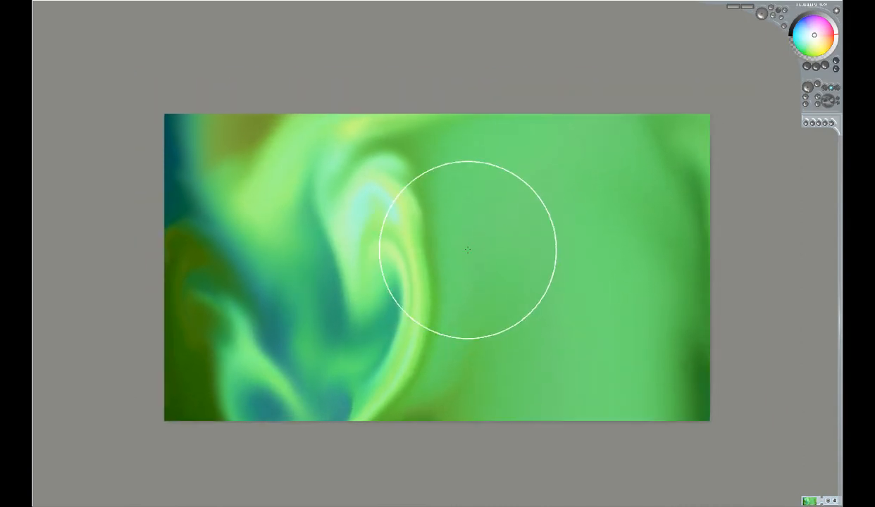
- Swirl the green and pale green fluid around the canvas centre
{"action": "left_click_drag", "start_coordinate": [468, 251], "coordinate": [410, 291]}
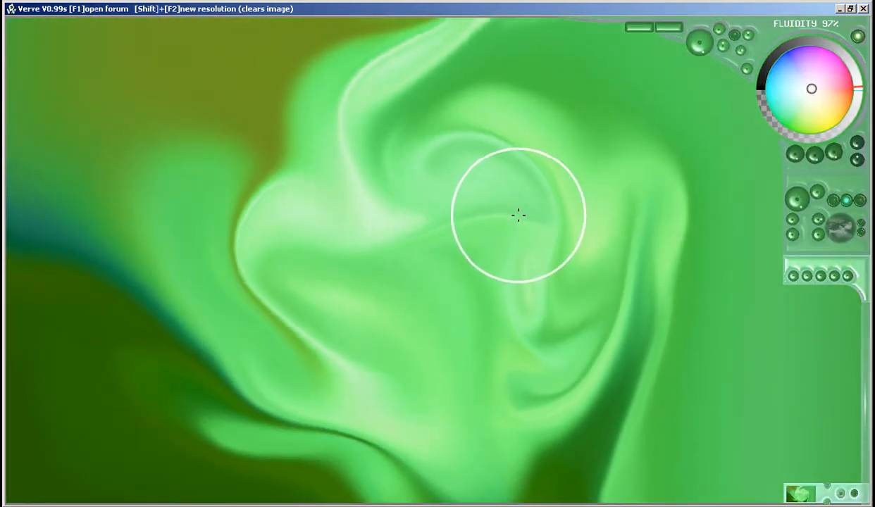
{"action": "left_click_drag", "start_coordinate": [518, 215], "coordinate": [450, 231]}
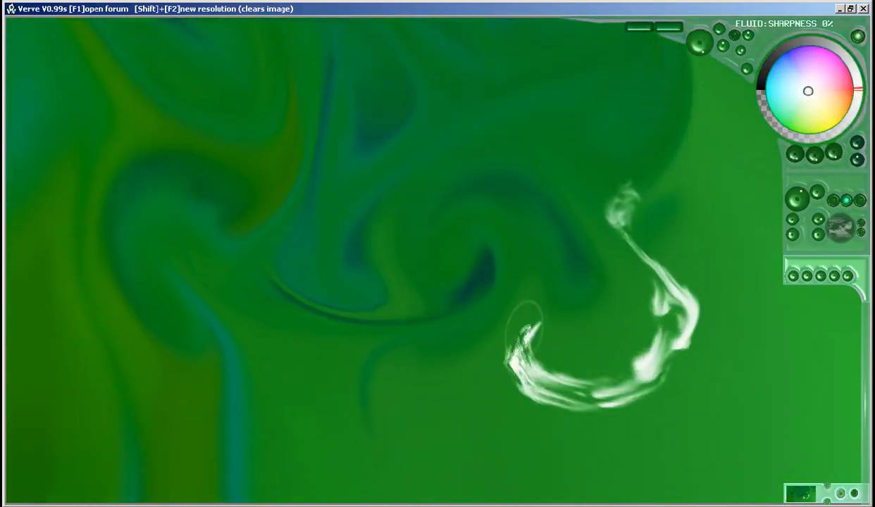
- Push purple fluid across the green painting, then sweep cyan over the dark blue area
{"action": "left_click_drag", "start_coordinate": [598, 352], "coordinate": [218, 387]}
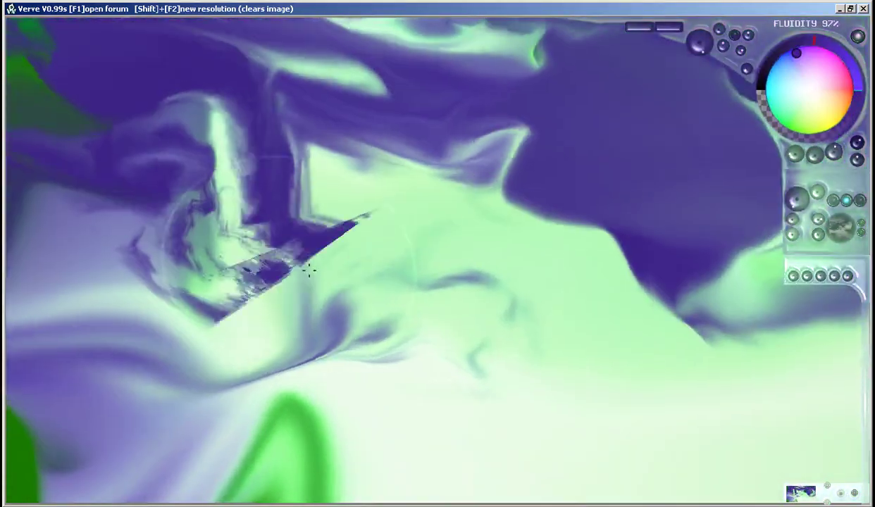
{"action": "left_click", "coordinate": [836, 63]}
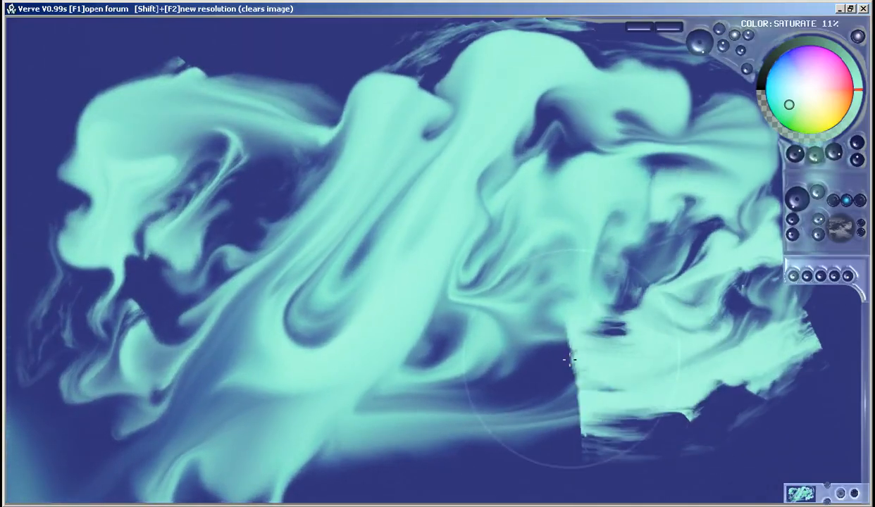
{"action": "left_click_drag", "start_coordinate": [570, 360], "coordinate": [211, 92]}
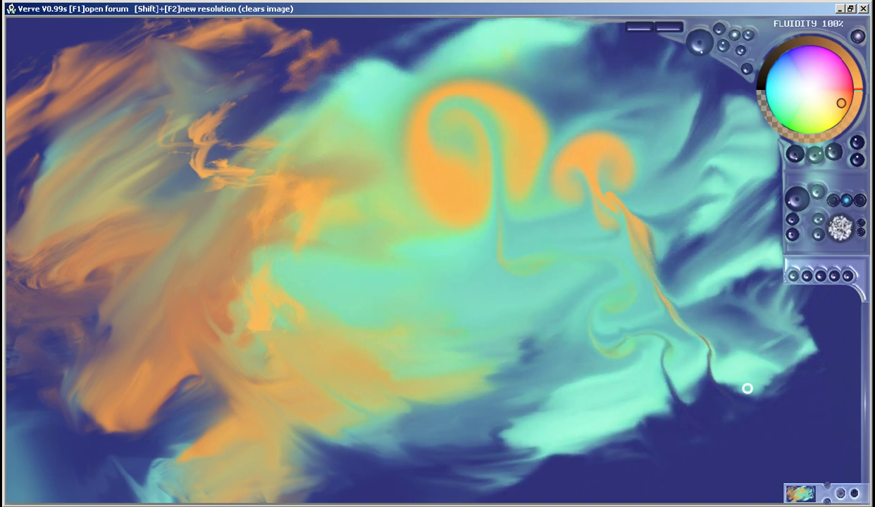
- Draw looping orange strokes and thick black loops over the cyan cloud
{"action": "left_click_drag", "start_coordinate": [746, 387], "coordinate": [644, 123]}
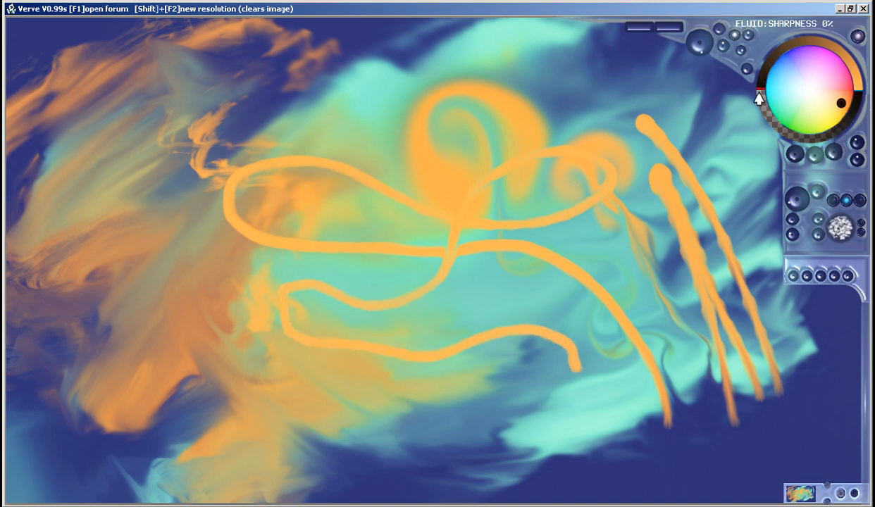
{"action": "left_click_drag", "start_coordinate": [599, 78], "coordinate": [609, 194]}
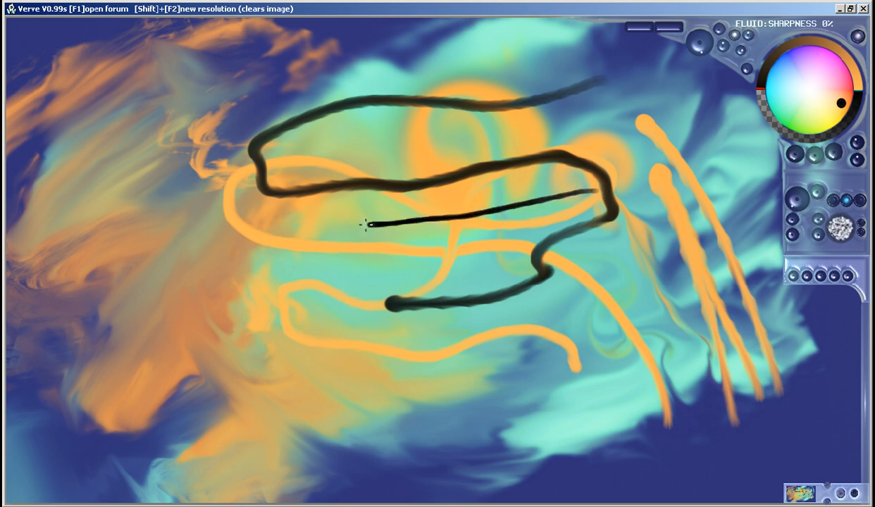
{"action": "left_click_drag", "start_coordinate": [376, 225], "coordinate": [398, 349]}
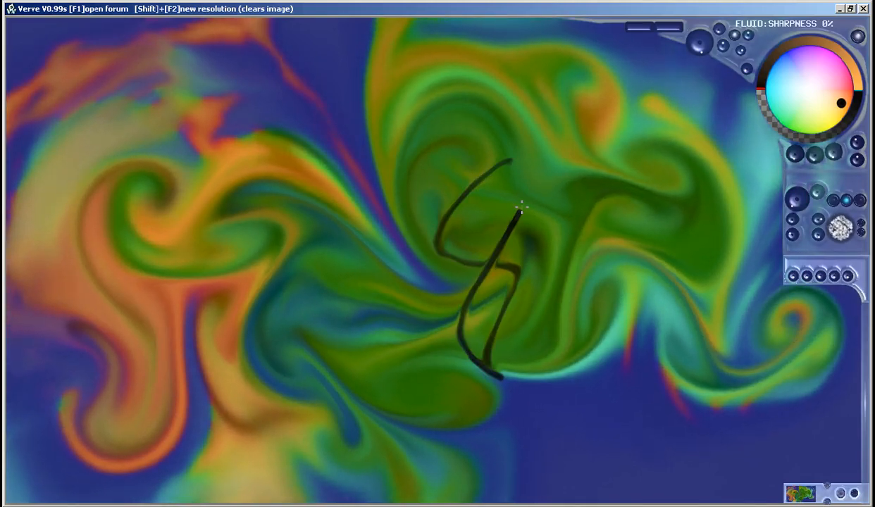
- Draw thick dark outline bars across the green and orange swirls
{"action": "left_click_drag", "start_coordinate": [493, 197], "coordinate": [655, 155]}
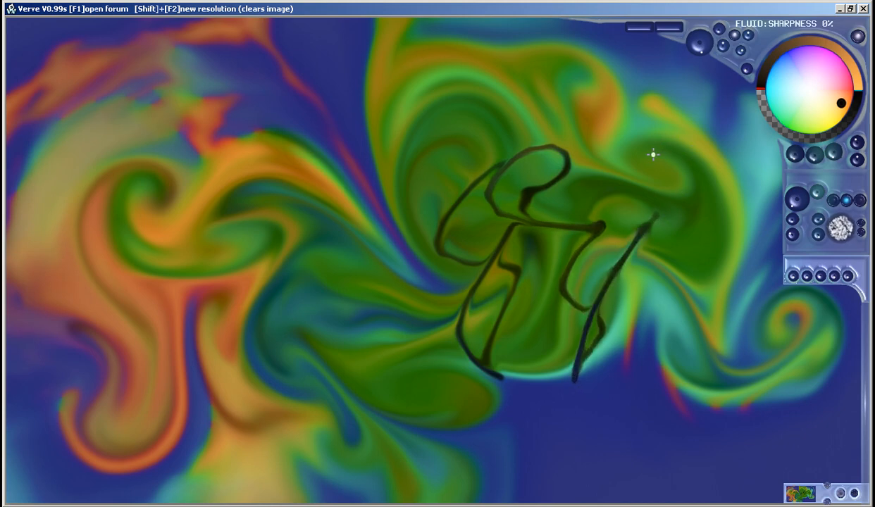
{"action": "left_click", "coordinate": [697, 38]}
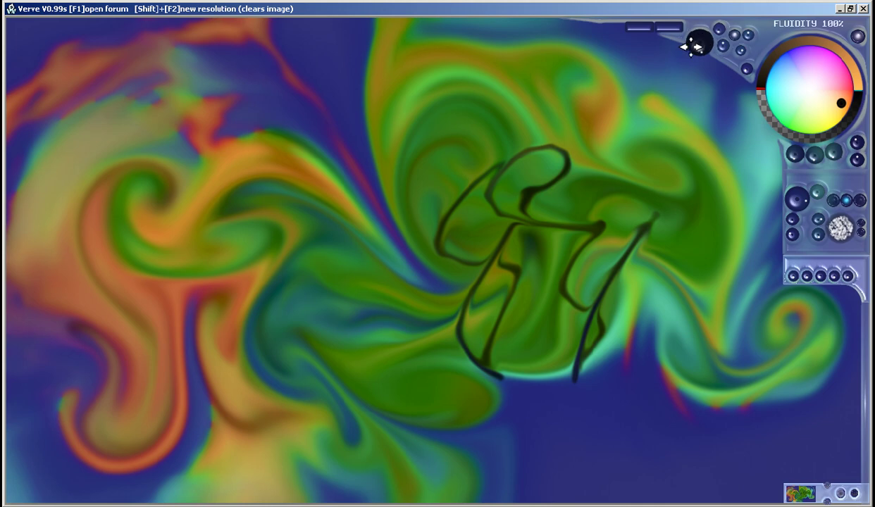
{"action": "mouse_move", "coordinate": [480, 217]}
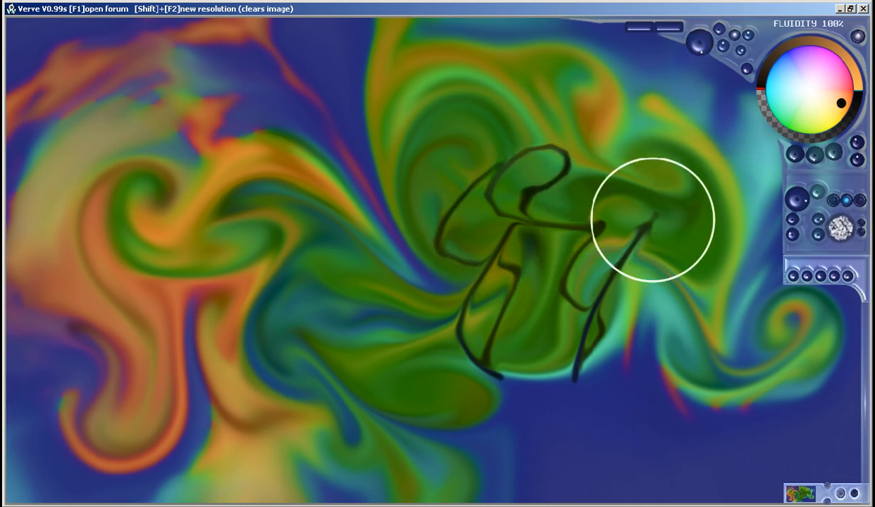
{"action": "mouse_move", "coordinate": [406, 231]}
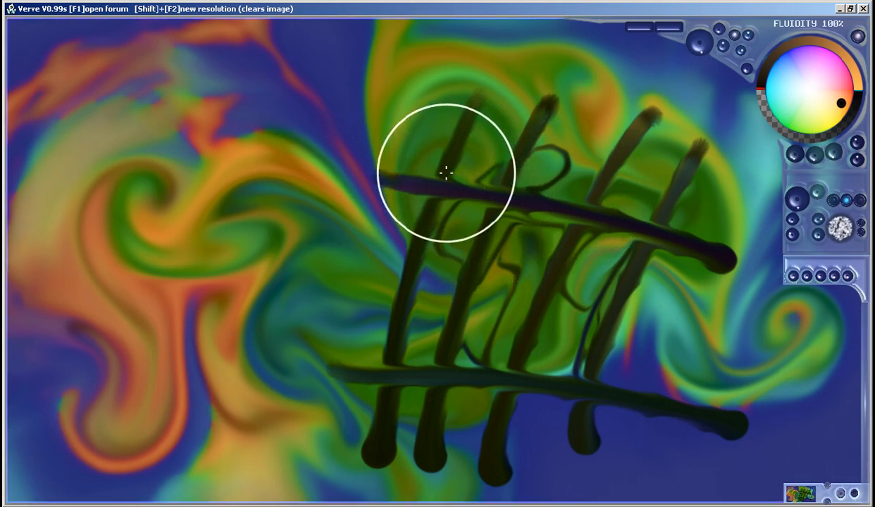
{"action": "mouse_move", "coordinate": [351, 42]}
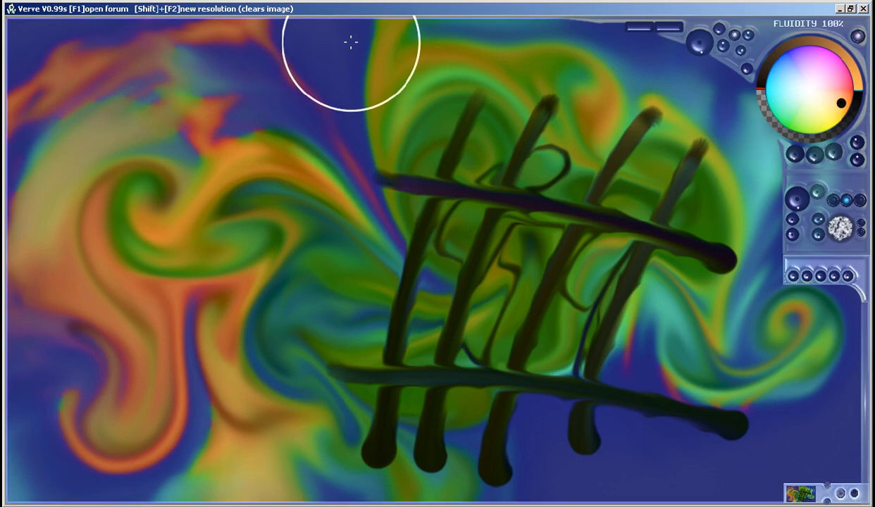
{"action": "mouse_move", "coordinate": [361, 51]}
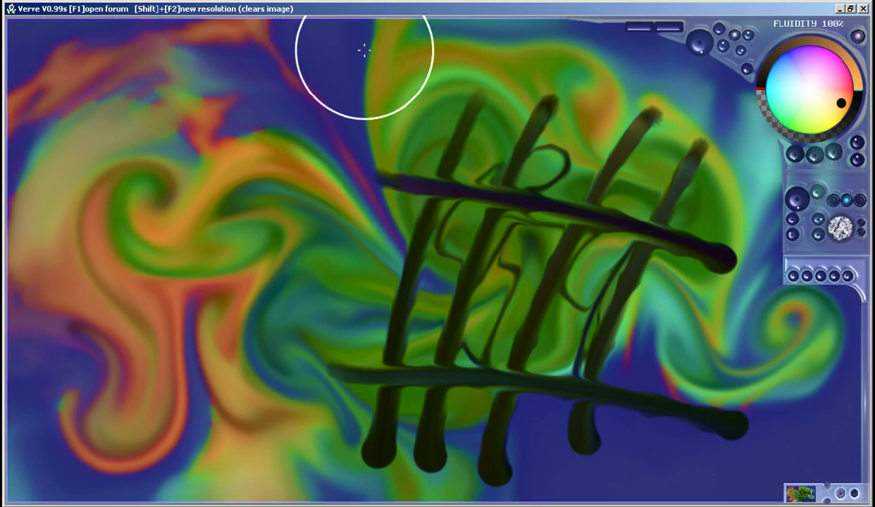
{"action": "mouse_move", "coordinate": [337, 47]}
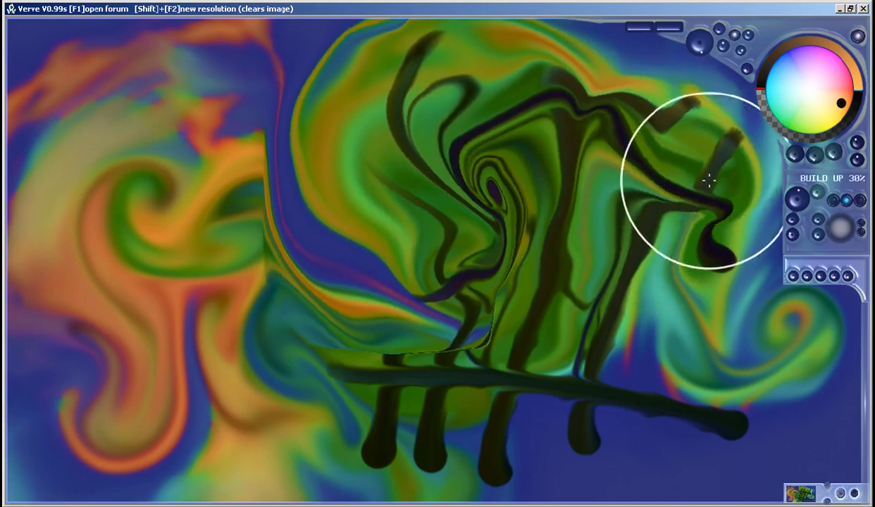
- Warp the dark bars, green fluid forms and left orange swirl into twisting wave curves
{"action": "left_click_drag", "start_coordinate": [707, 180], "coordinate": [507, 341]}
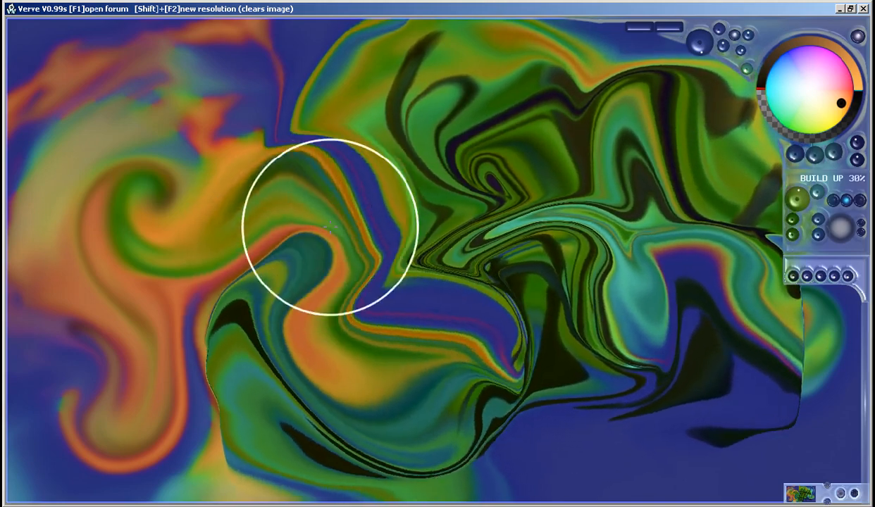
{"action": "left_click_drag", "start_coordinate": [324, 225], "coordinate": [380, 302]}
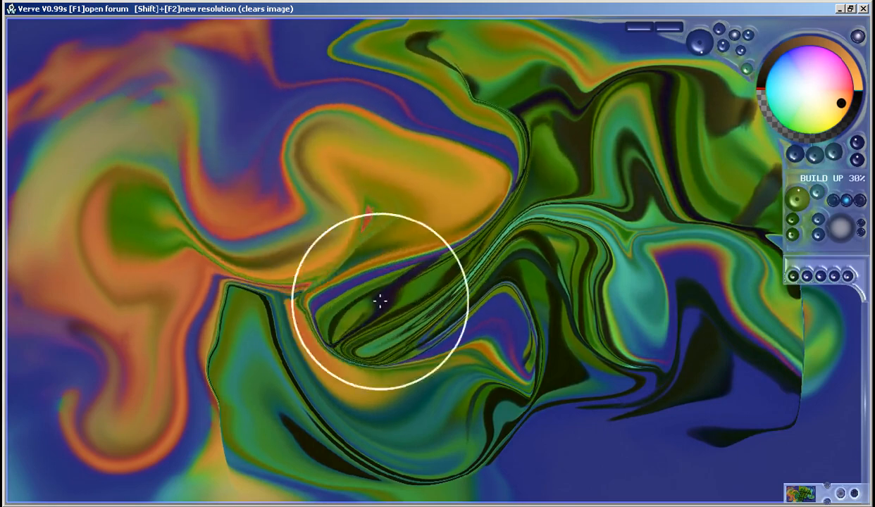
{"action": "left_click_drag", "start_coordinate": [380, 303], "coordinate": [482, 398]}
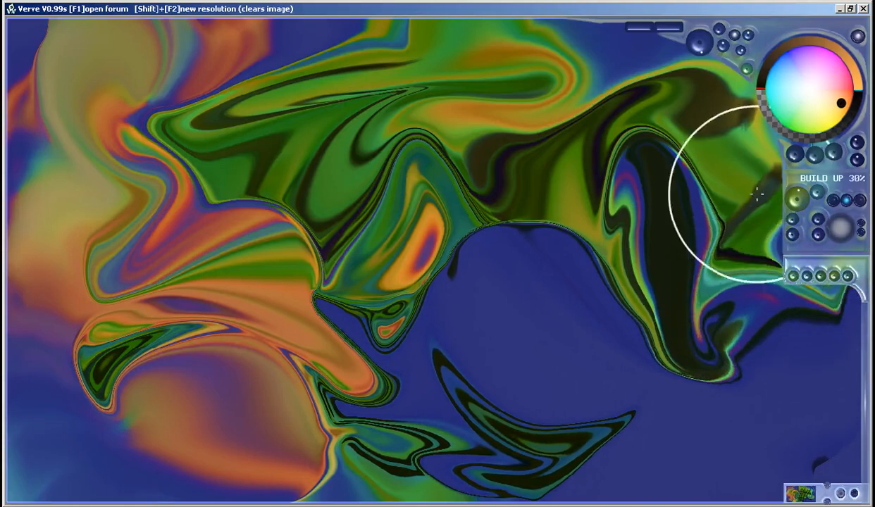
{"action": "left_click_drag", "start_coordinate": [718, 197], "coordinate": [496, 355]}
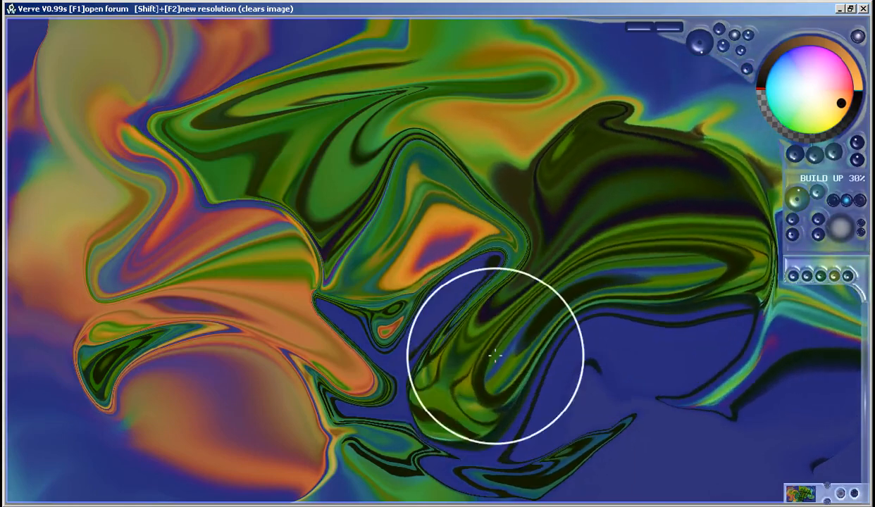
{"action": "left_click_drag", "start_coordinate": [496, 355], "coordinate": [123, 338]}
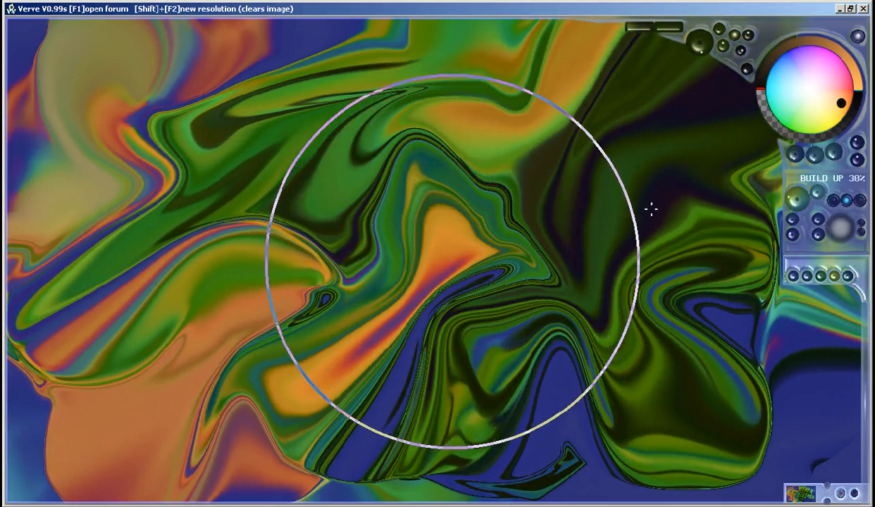
{"action": "mouse_move", "coordinate": [483, 215]}
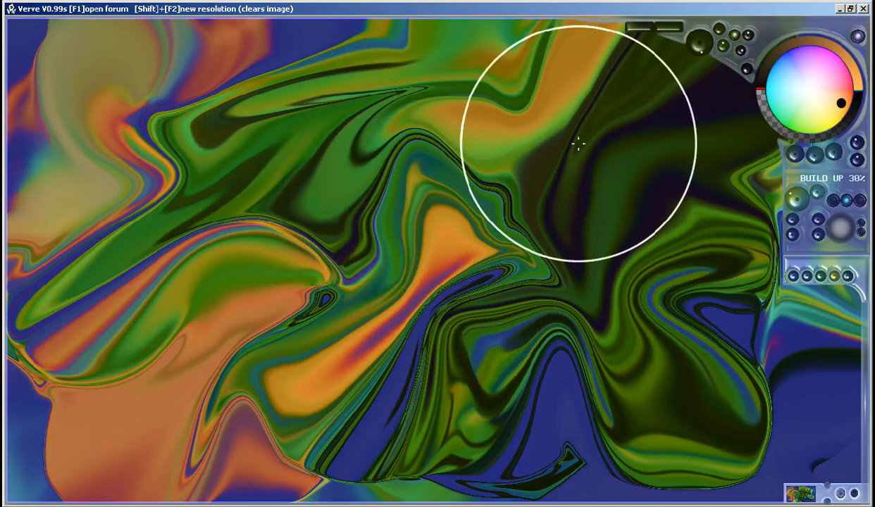
{"action": "left_click_drag", "start_coordinate": [577, 144], "coordinate": [437, 190]}
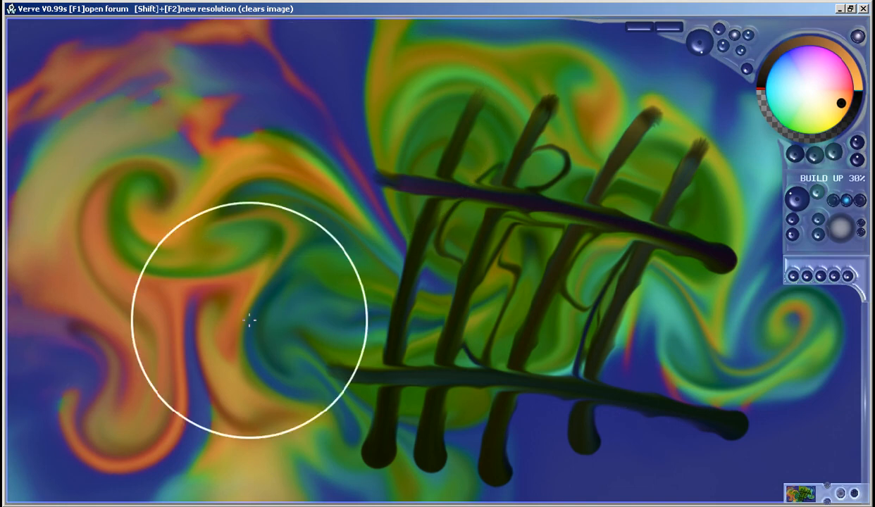
{"action": "left_click_drag", "start_coordinate": [250, 320], "coordinate": [18, 415]}
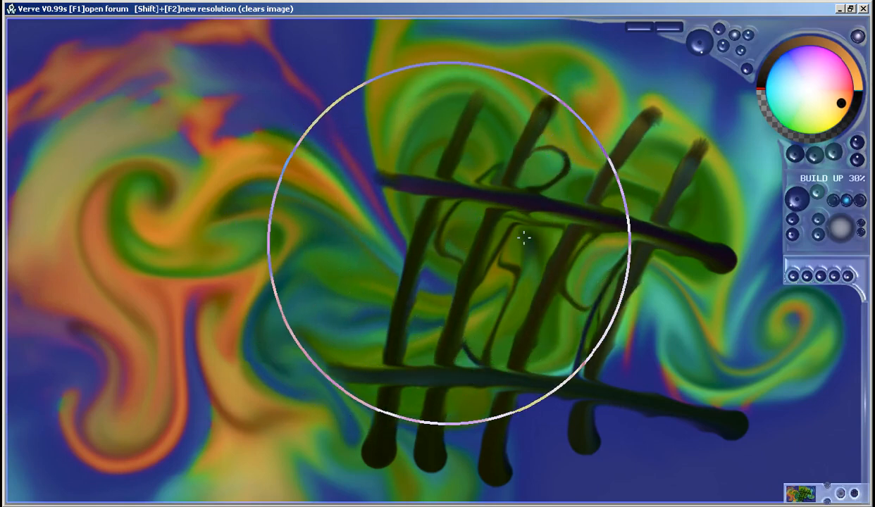
{"action": "mouse_move", "coordinate": [426, 197]}
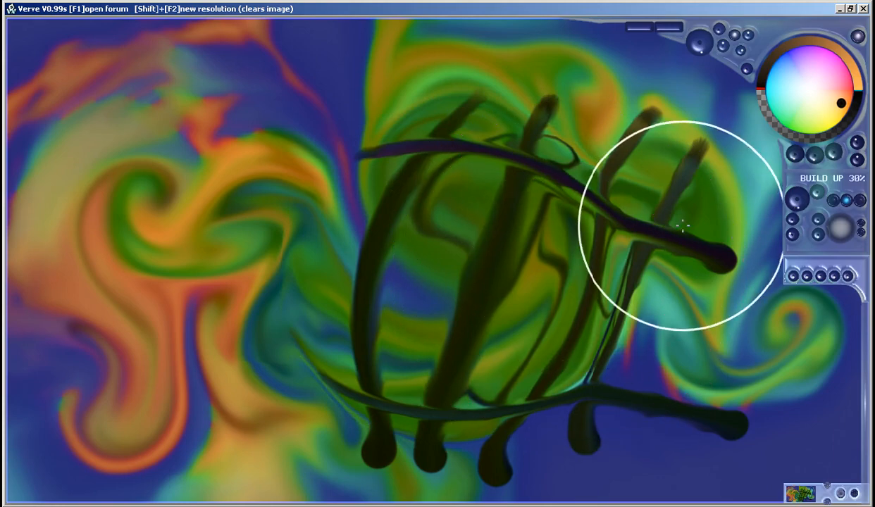
- Curve the upper crossed stroke and bulge the left orange swirl outward with warp
{"action": "left_click_drag", "start_coordinate": [676, 225], "coordinate": [162, 281]}
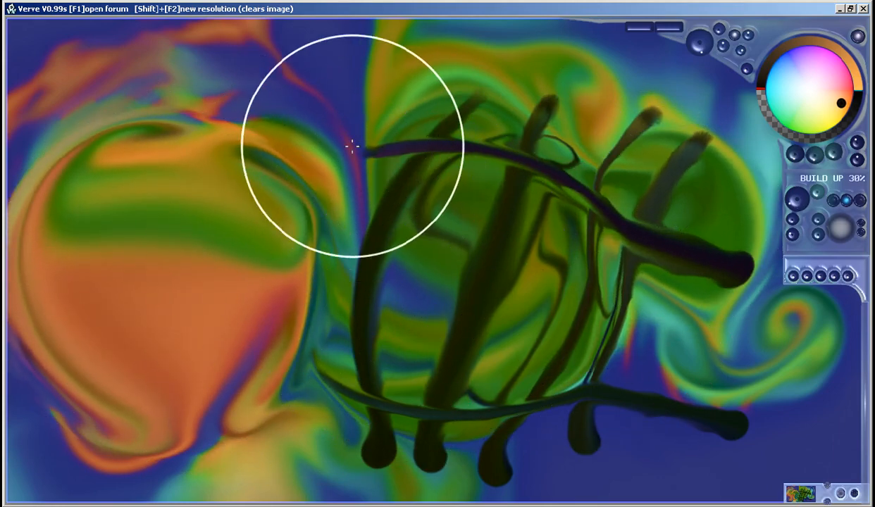
{"action": "left_click_drag", "start_coordinate": [351, 147], "coordinate": [456, 303]}
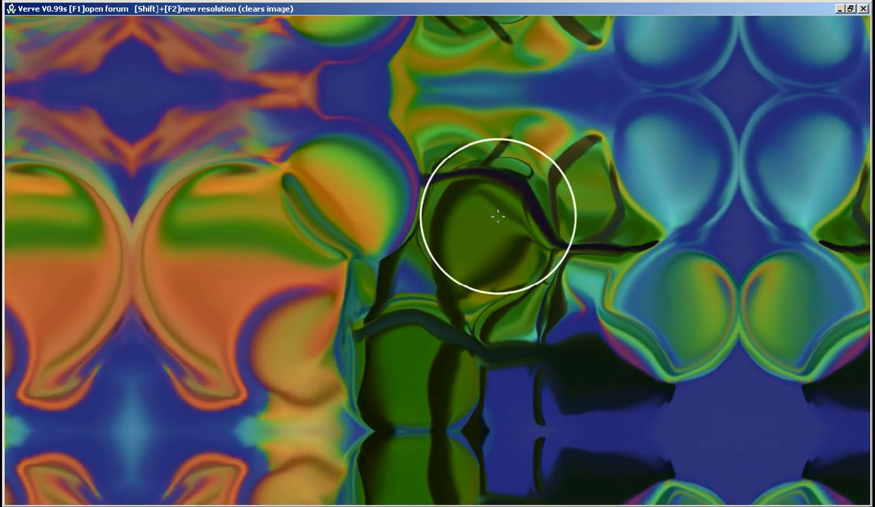
{"action": "mouse_move", "coordinate": [638, 243]}
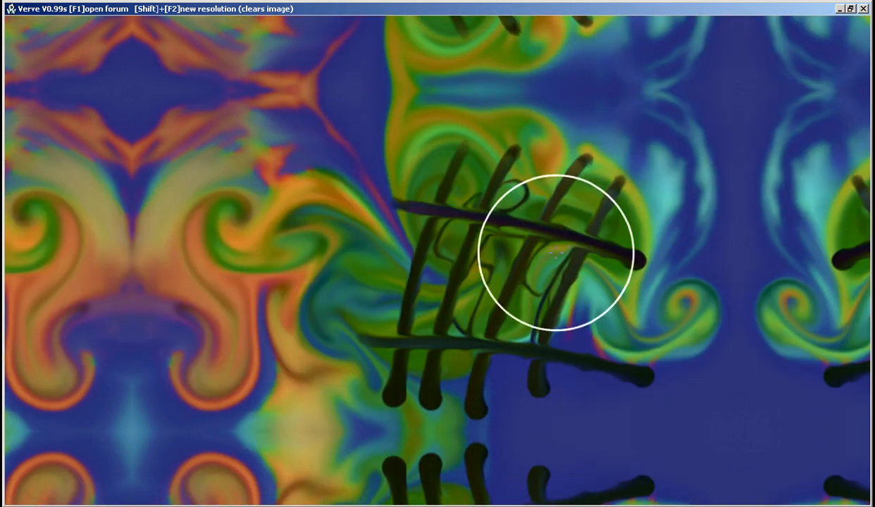
{"action": "mouse_move", "coordinate": [438, 286]}
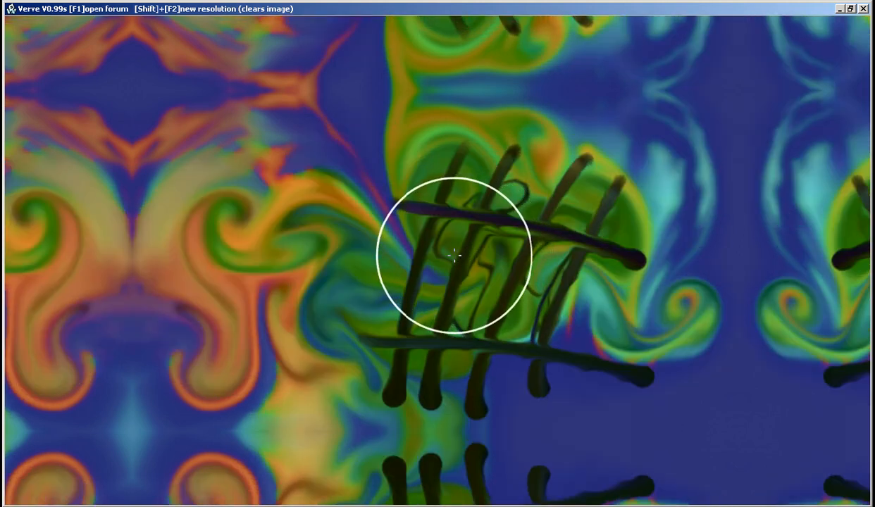
{"action": "mouse_move", "coordinate": [542, 330]}
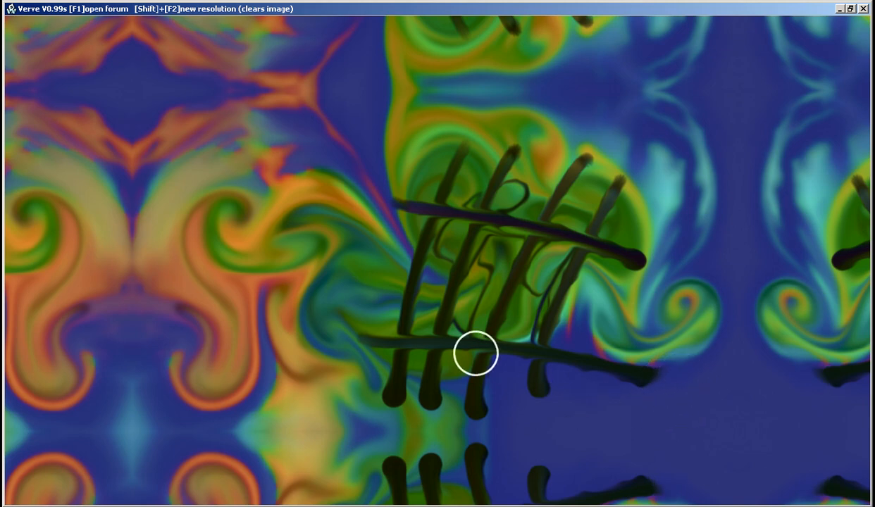
{"action": "mouse_move", "coordinate": [518, 308]}
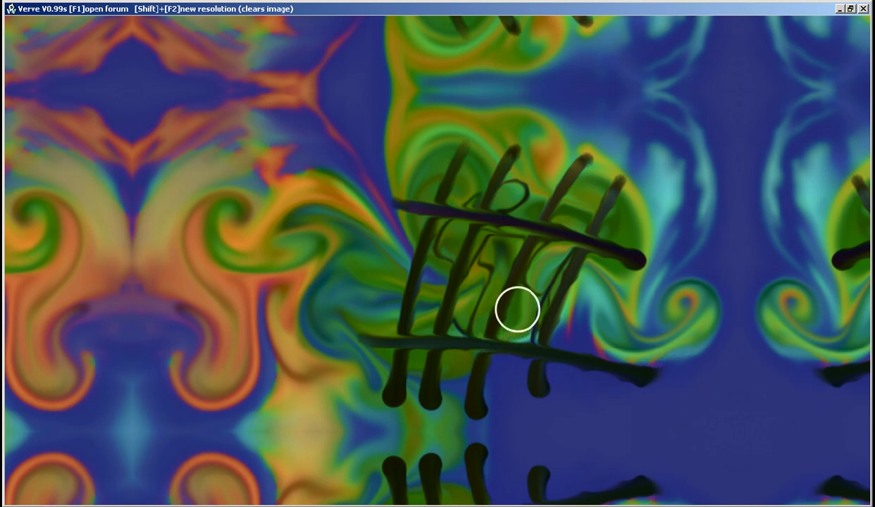
{"action": "mouse_move", "coordinate": [541, 303]}
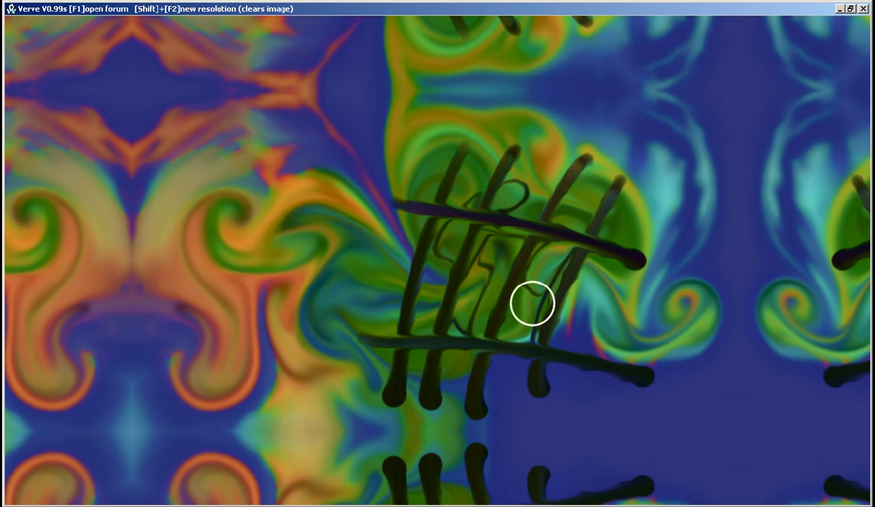
{"action": "mouse_move", "coordinate": [542, 303]}
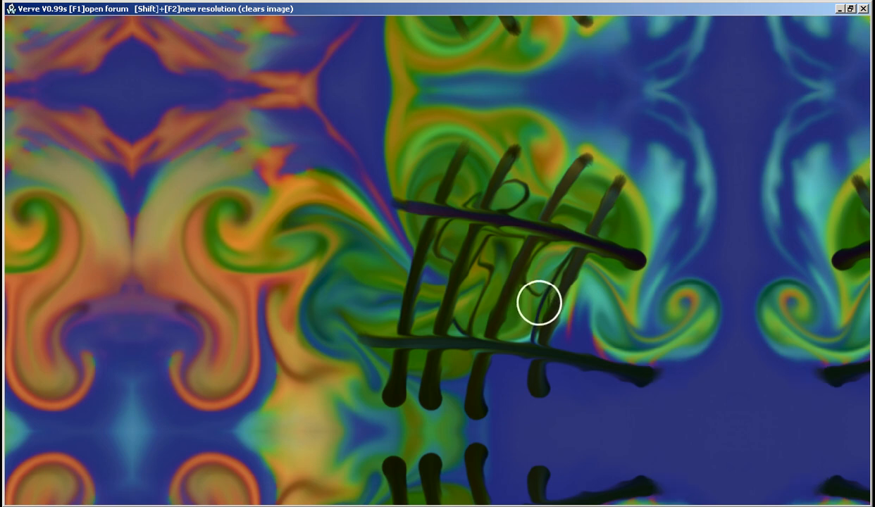
{"action": "mouse_move", "coordinate": [545, 299]}
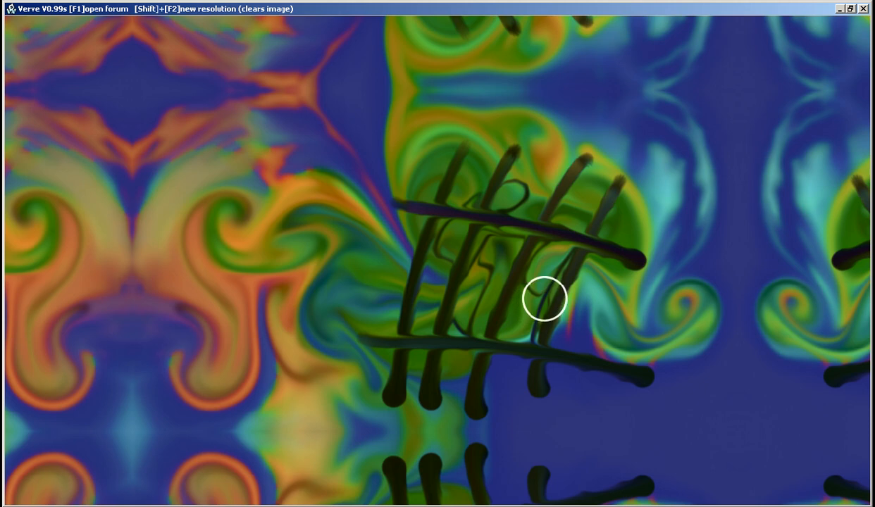
{"action": "mouse_move", "coordinate": [500, 222]}
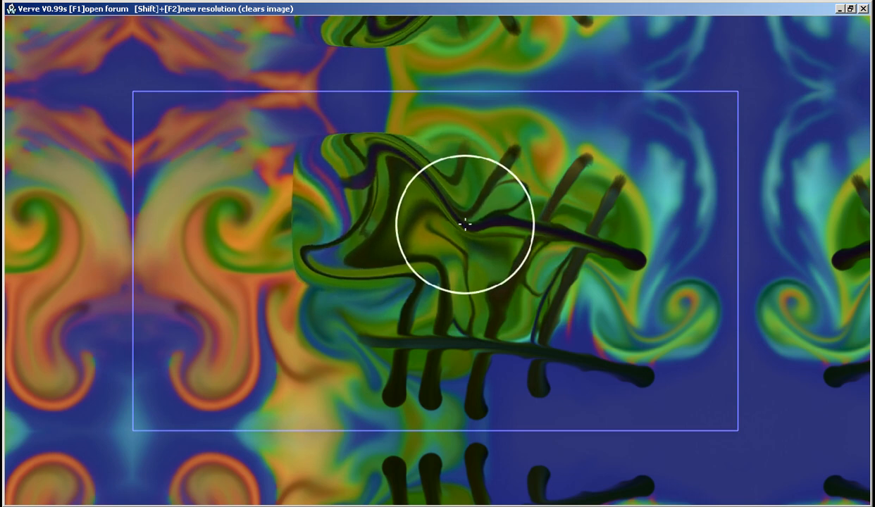
- Twist the region left of the crossed strokes into green and dark streaks
{"action": "left_click_drag", "start_coordinate": [465, 225], "coordinate": [521, 225]}
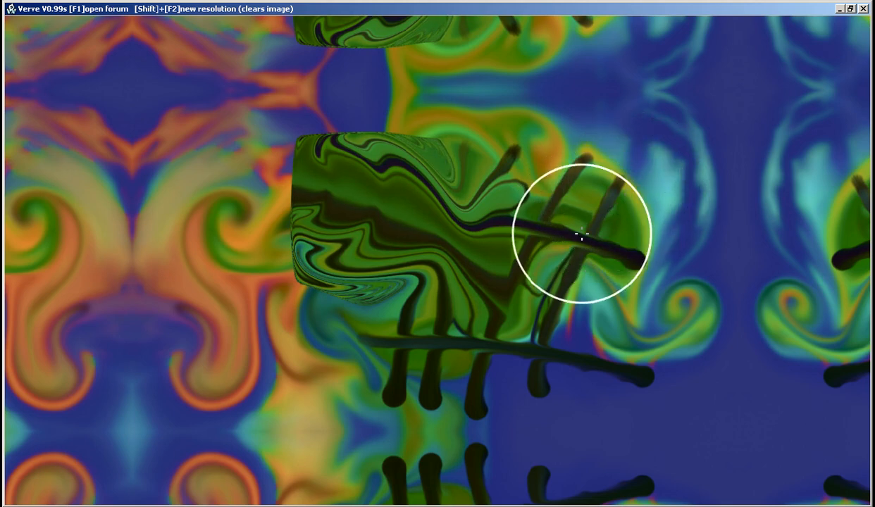
{"action": "mouse_move", "coordinate": [592, 219]}
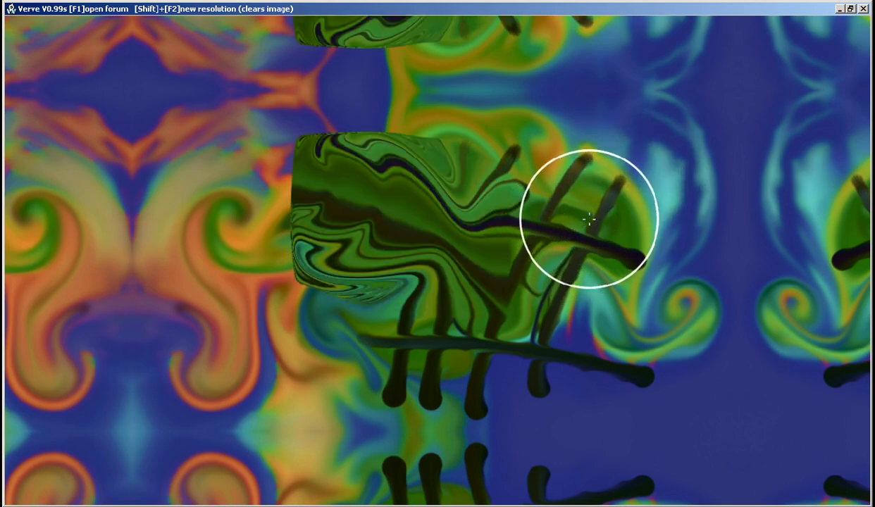
{"action": "mouse_move", "coordinate": [548, 215]}
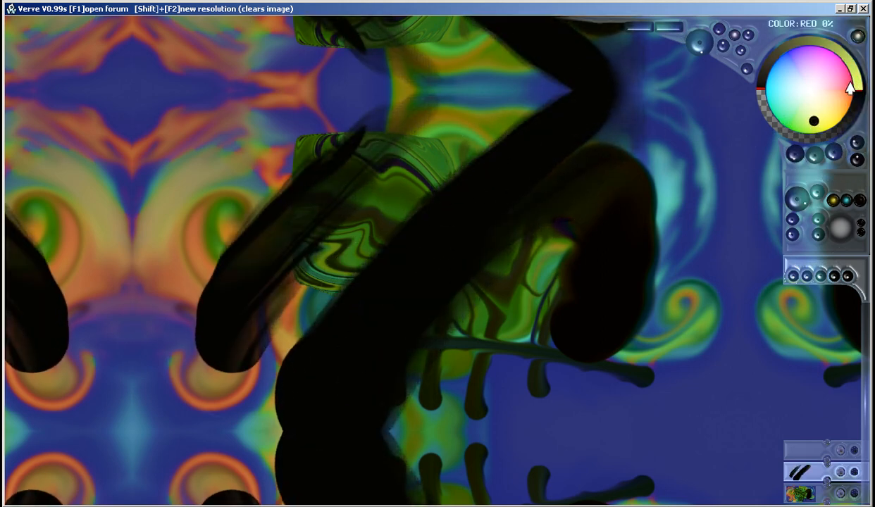
- Choose orange on the colour wheel and paint orange strokes over the black shapes
{"action": "left_click", "coordinate": [851, 88]}
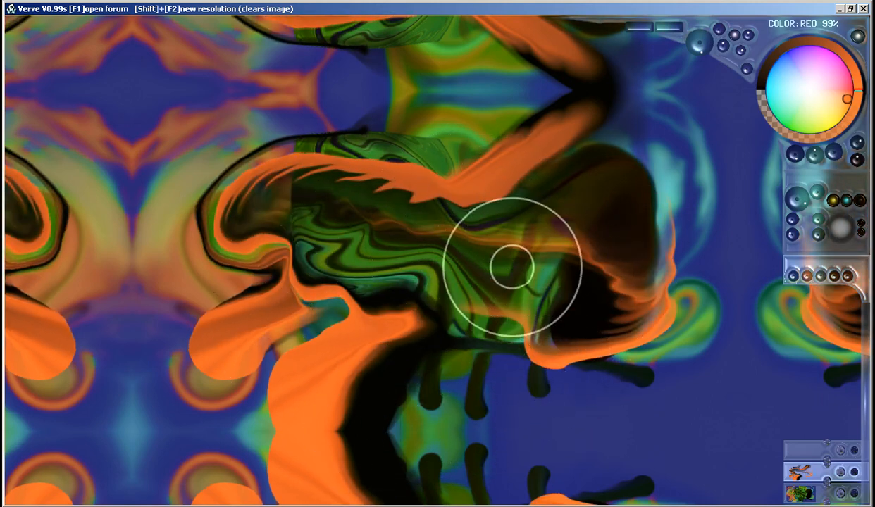
{"action": "left_click_drag", "start_coordinate": [510, 271], "coordinate": [366, 270]}
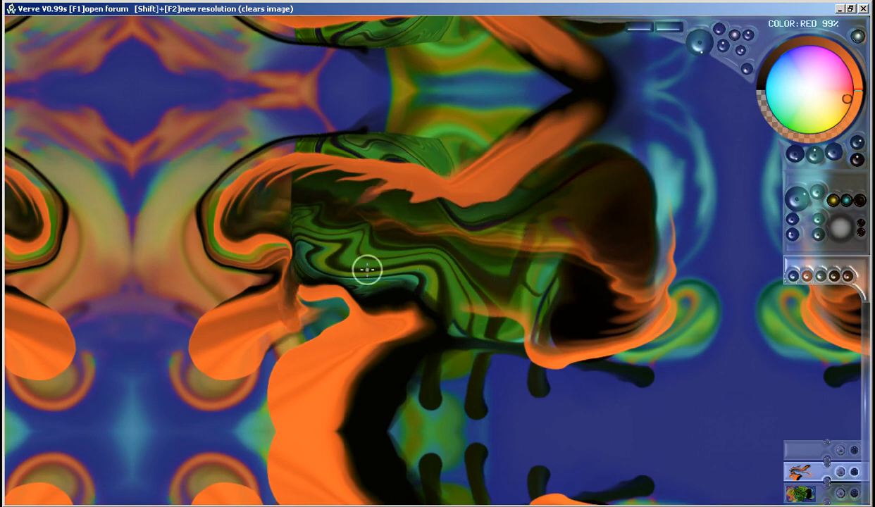
{"action": "left_click_drag", "start_coordinate": [366, 269], "coordinate": [346, 389]}
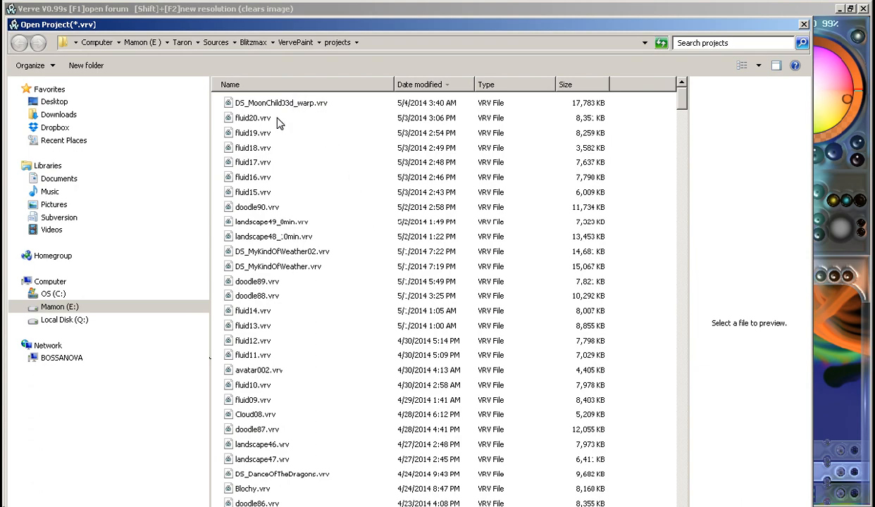
- Browse the projects file list and open DS_MoonChild3d.vrv
{"action": "left_click", "coordinate": [281, 103]}
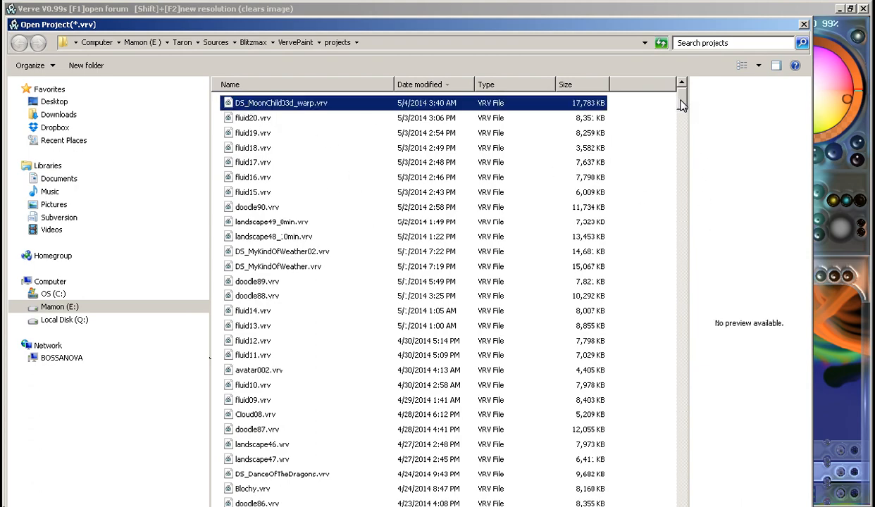
{"action": "scroll", "scroll_direction": "down", "scroll_amount": 3}
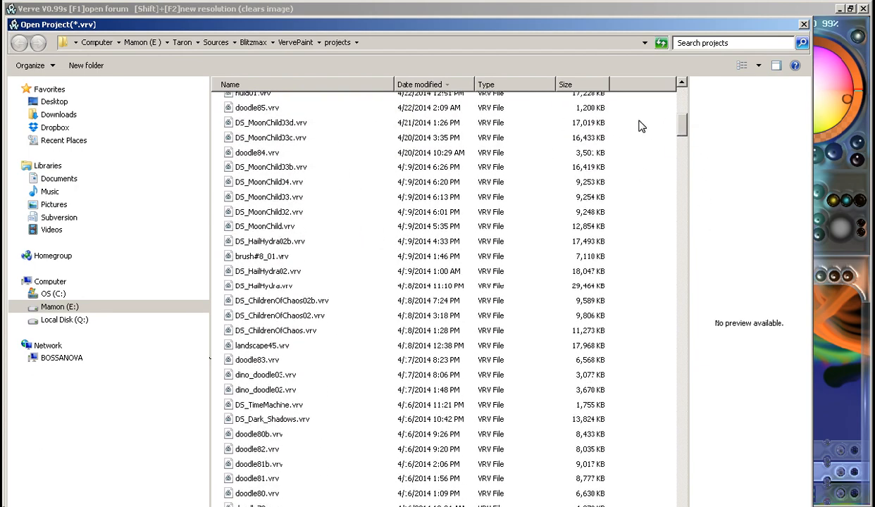
{"action": "scroll", "scroll_direction": "up", "scroll_amount": 3}
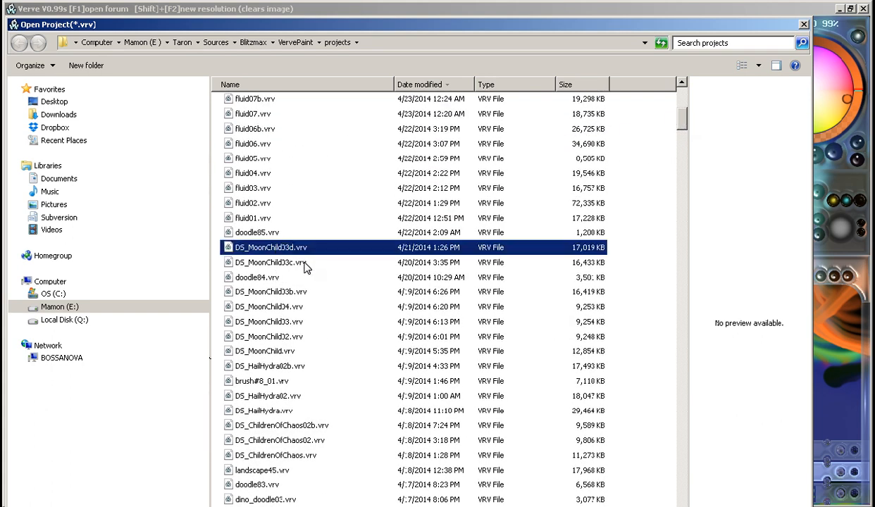
{"action": "double_click", "coordinate": [271, 247]}
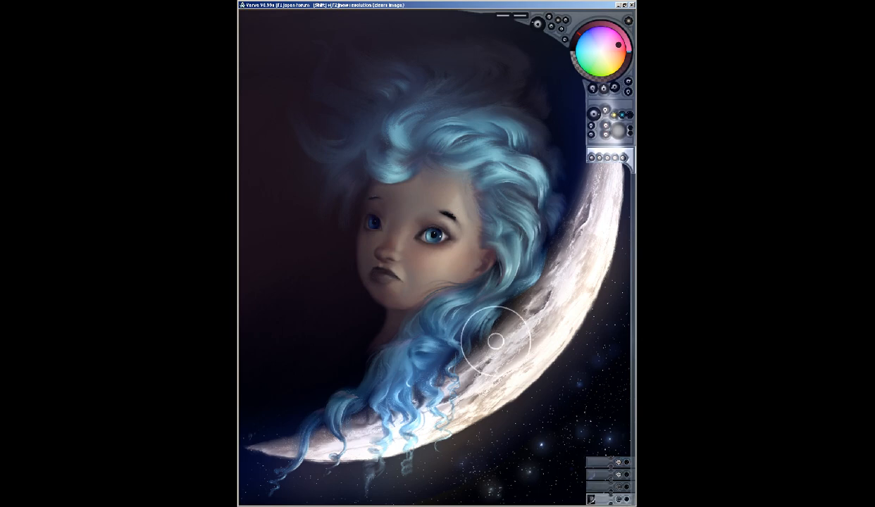
{"action": "mouse_move", "coordinate": [395, 232]}
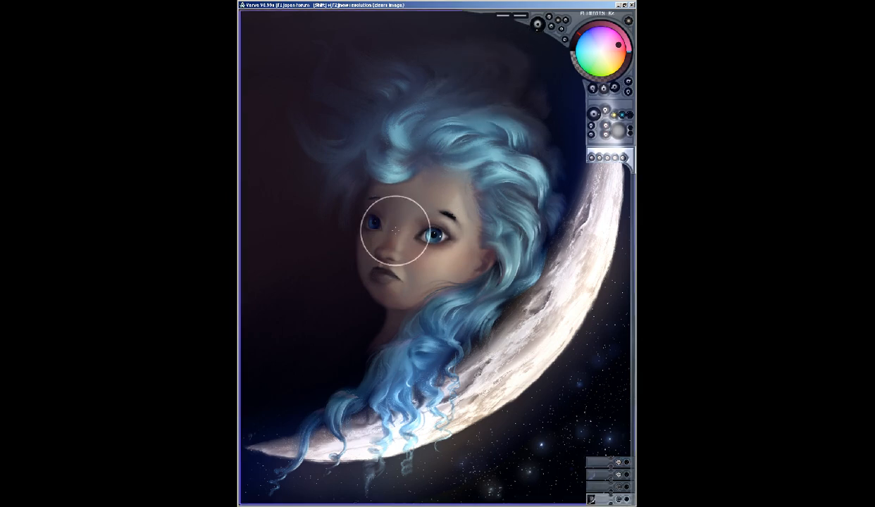
{"action": "mouse_move", "coordinate": [431, 234]}
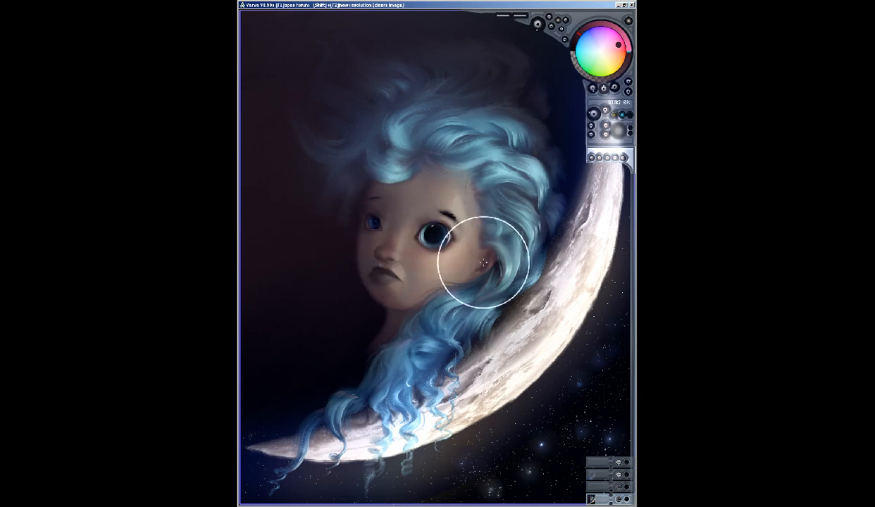
- Warp the right eye, the hair along the moon's edge, and the hair atop the head
{"action": "left_click_drag", "start_coordinate": [481, 267], "coordinate": [417, 297]}
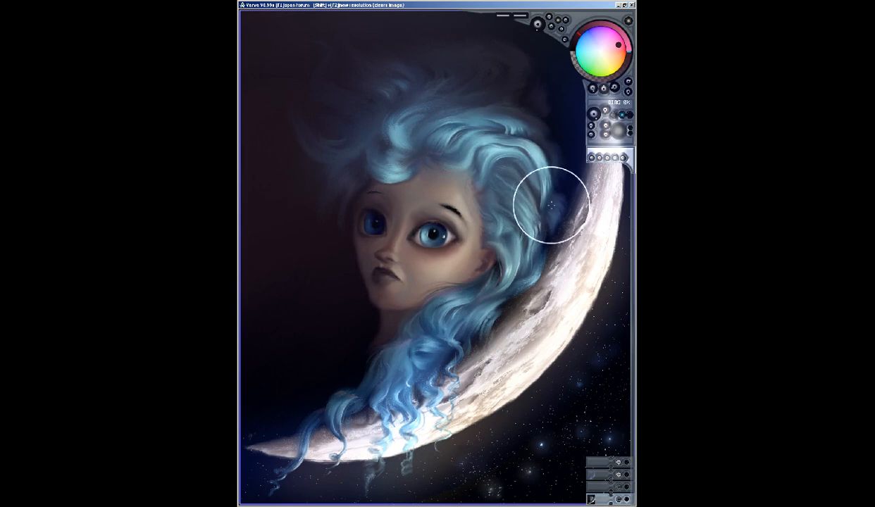
{"action": "left_click_drag", "start_coordinate": [553, 208], "coordinate": [423, 327]}
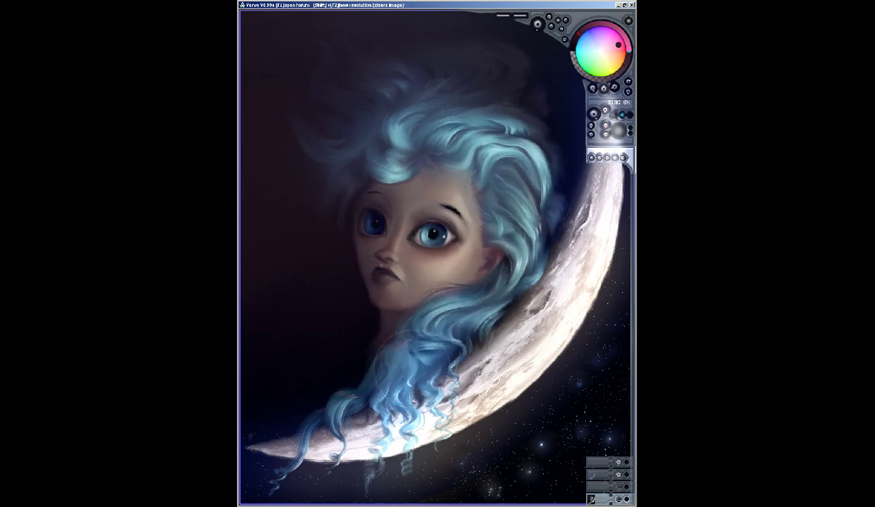
{"action": "mouse_move", "coordinate": [371, 253]}
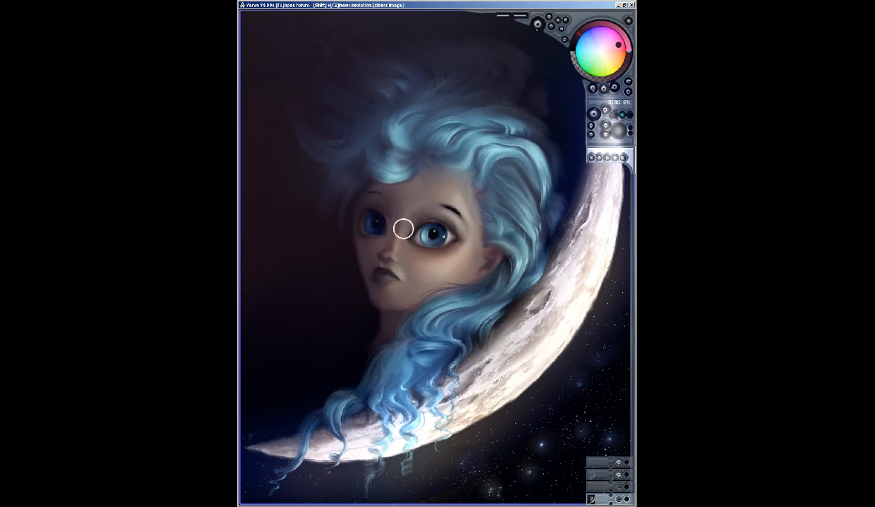
{"action": "mouse_move", "coordinate": [415, 205]}
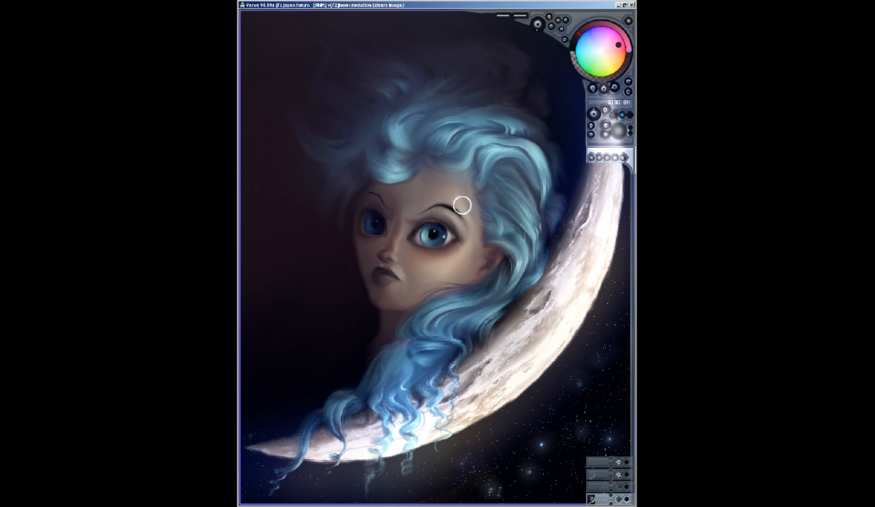
{"action": "mouse_move", "coordinate": [404, 281]}
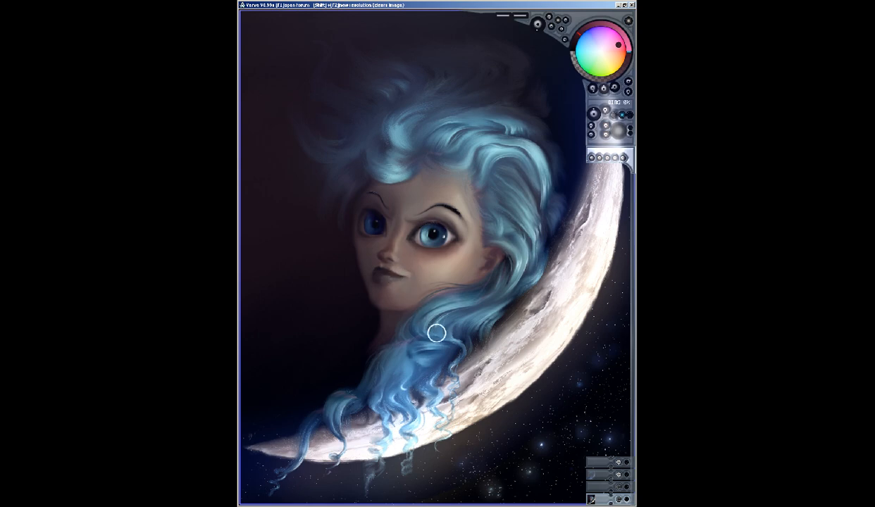
{"action": "mouse_move", "coordinate": [460, 288]}
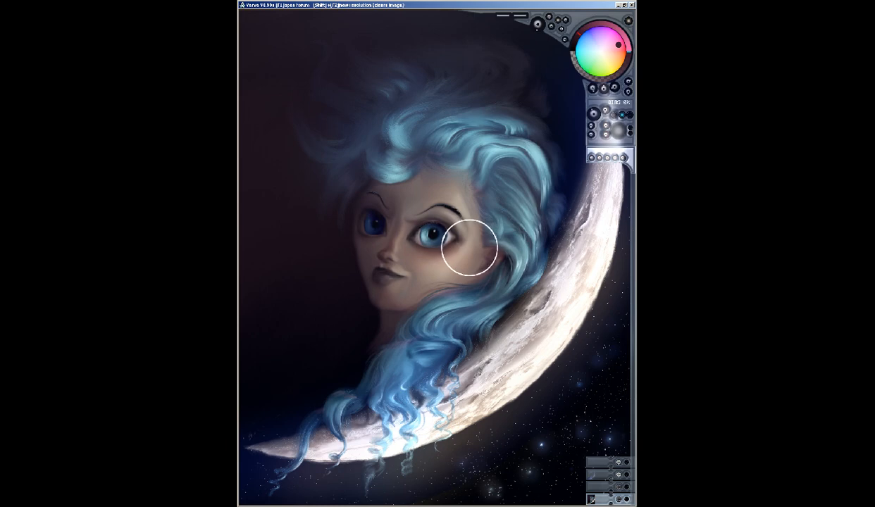
{"action": "mouse_move", "coordinate": [461, 196]}
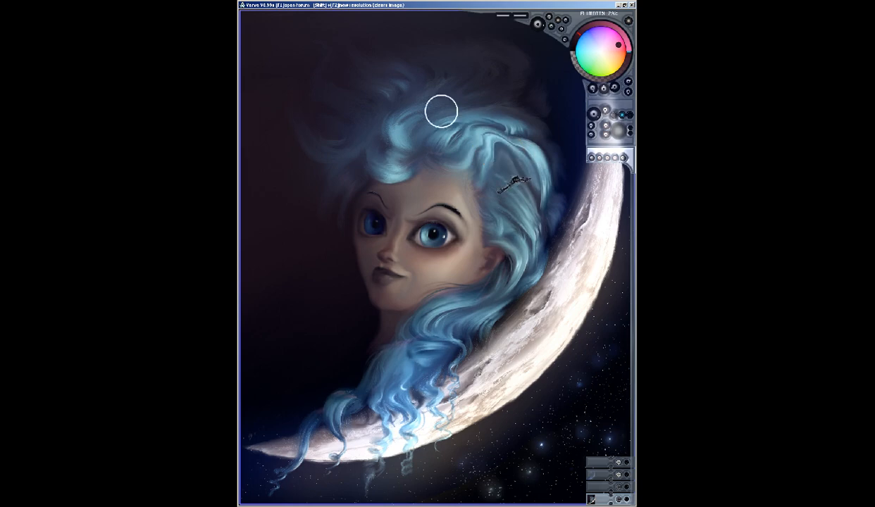
{"action": "left_click_drag", "start_coordinate": [440, 112], "coordinate": [521, 166]}
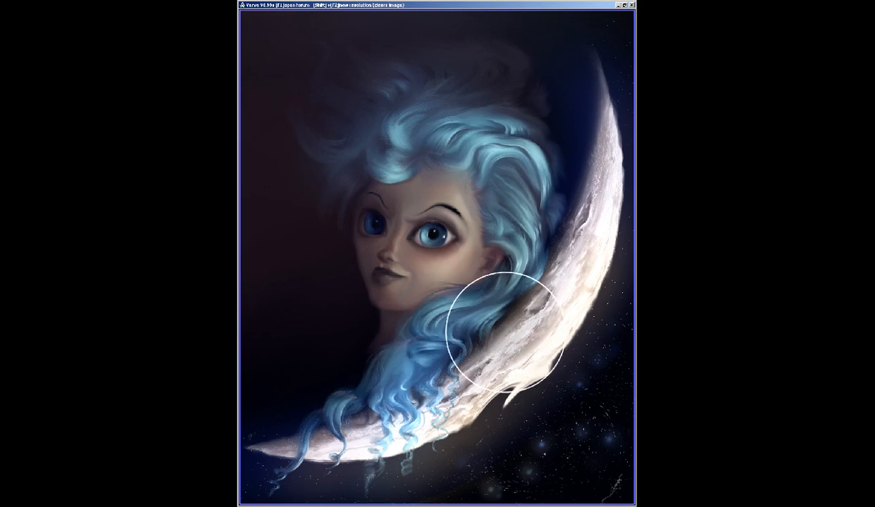
{"action": "mouse_move", "coordinate": [548, 357]}
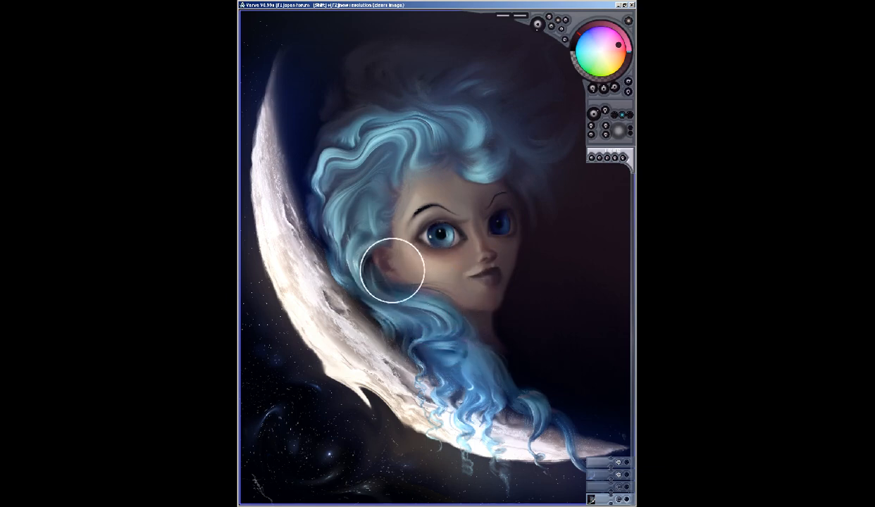
{"action": "mouse_move", "coordinate": [300, 268]}
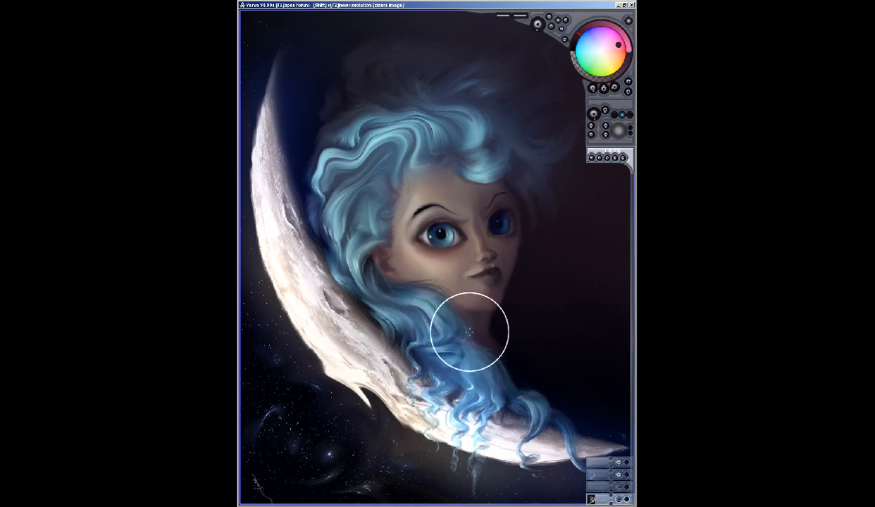
- Warp the dark background up over the girl's neck below the chin
{"action": "left_click_drag", "start_coordinate": [469, 331], "coordinate": [501, 313]}
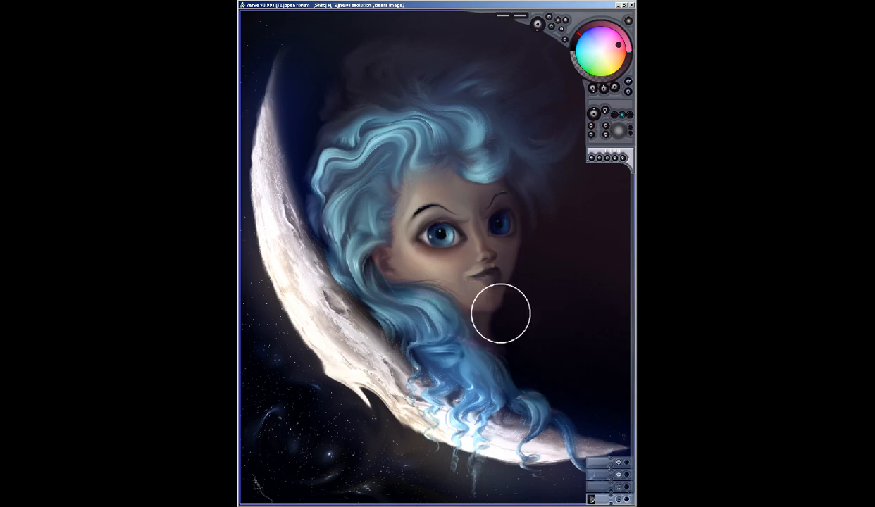
{"action": "mouse_move", "coordinate": [533, 284]}
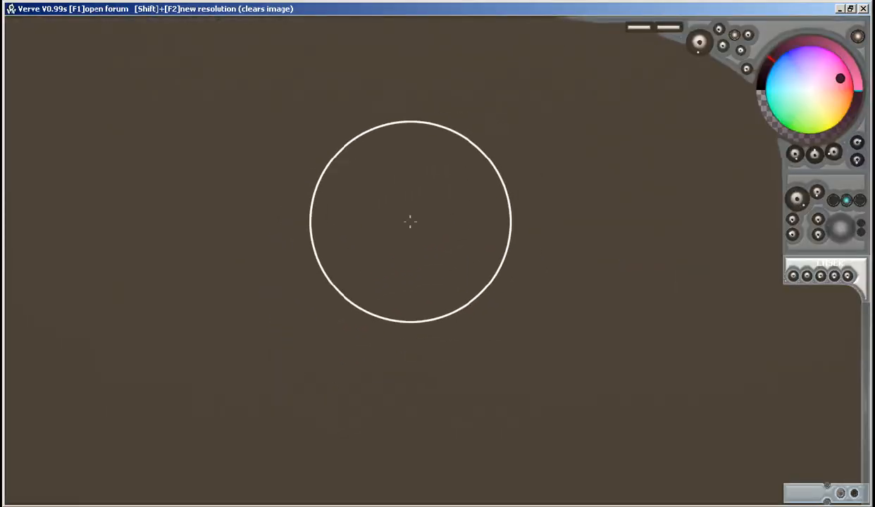
- Paint a first sweeping streak across the blank brown canvas
{"action": "left_click_drag", "start_coordinate": [411, 223], "coordinate": [208, 262]}
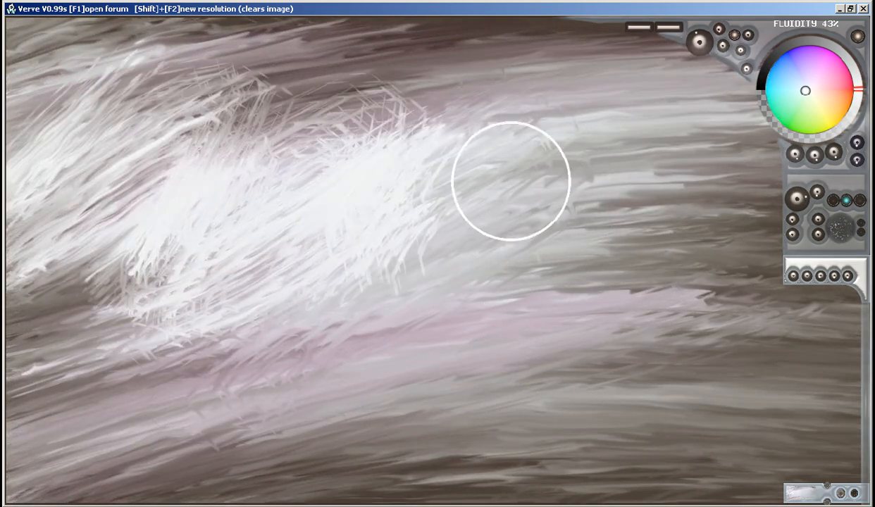
- Blur the streaky grey strokes and dab white spatter onto the painting
{"action": "left_click_drag", "start_coordinate": [512, 181], "coordinate": [384, 190]}
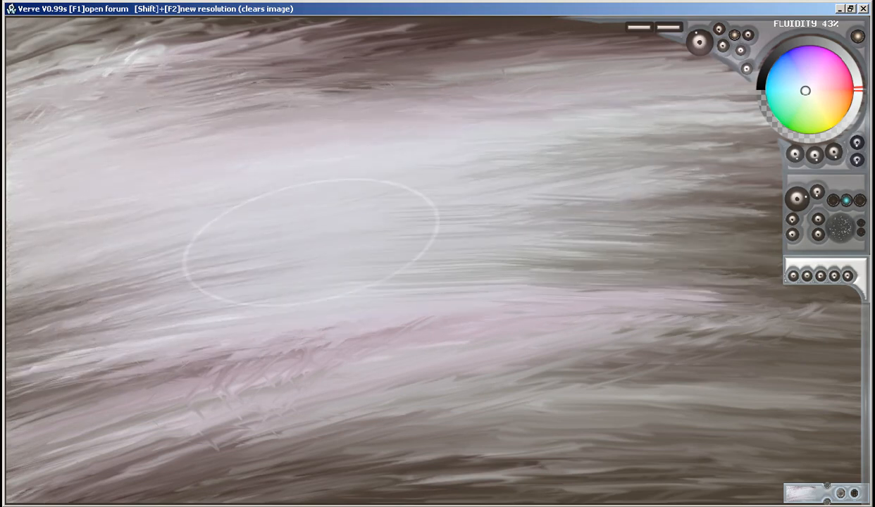
{"action": "mouse_move", "coordinate": [489, 264]}
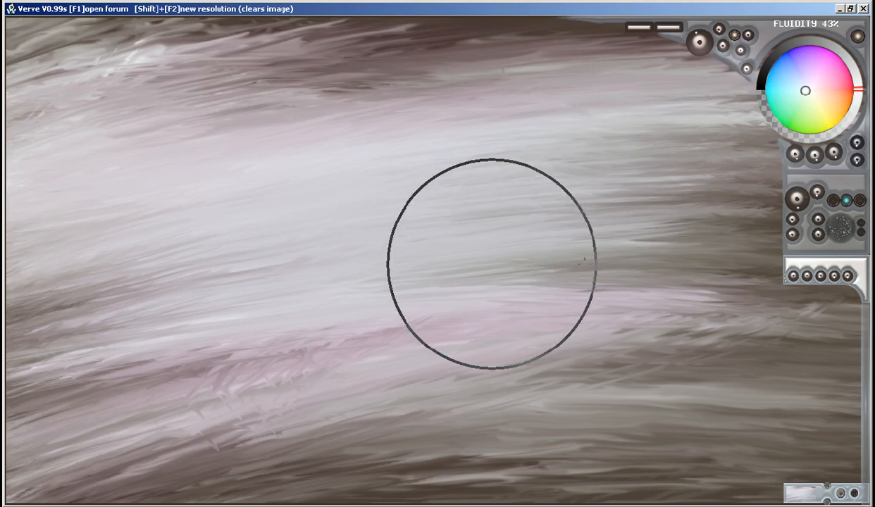
{"action": "mouse_move", "coordinate": [850, 208]}
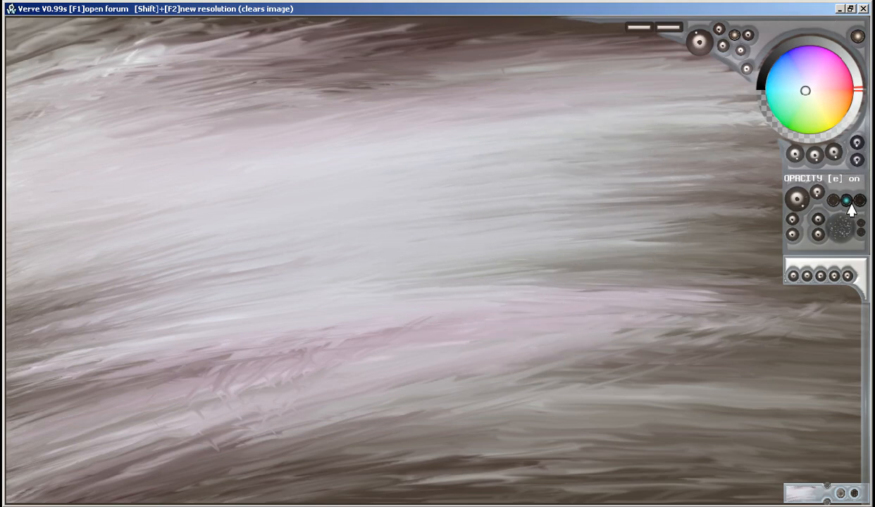
{"action": "mouse_move", "coordinate": [655, 271]}
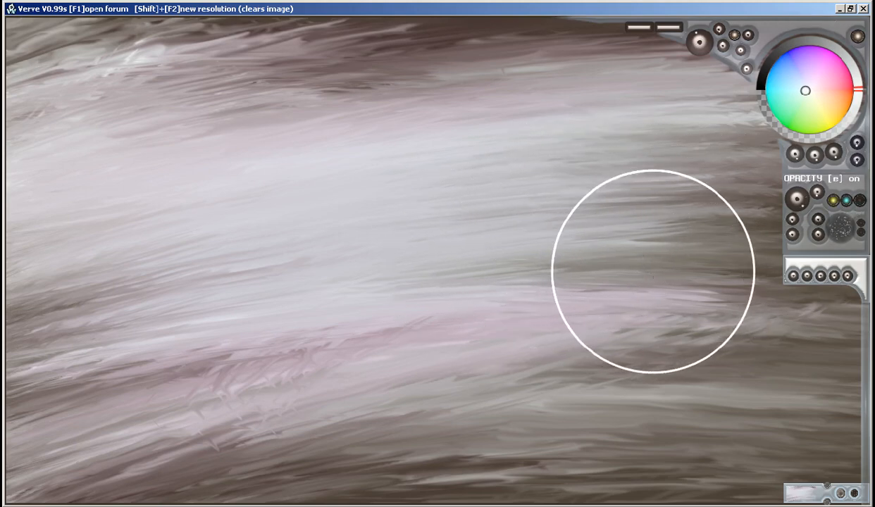
{"action": "left_click", "coordinate": [860, 205]}
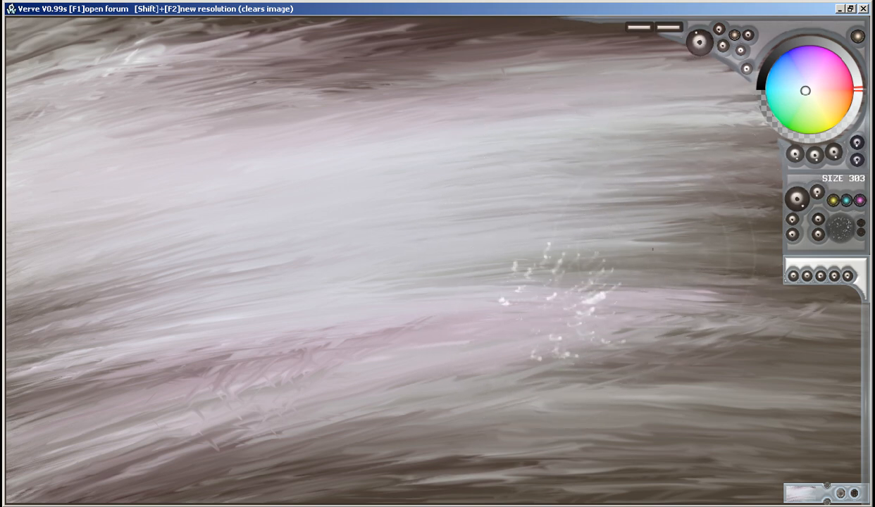
{"action": "mouse_move", "coordinate": [391, 338]}
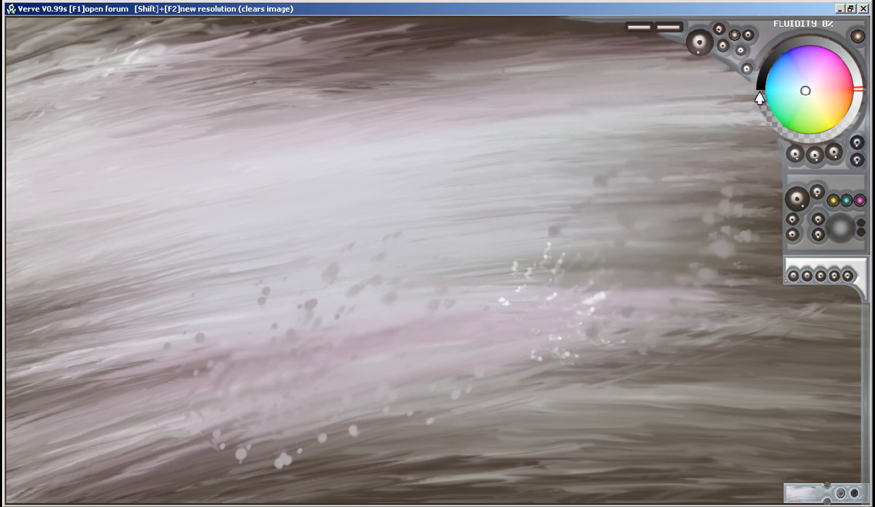
{"action": "mouse_move", "coordinate": [769, 109]}
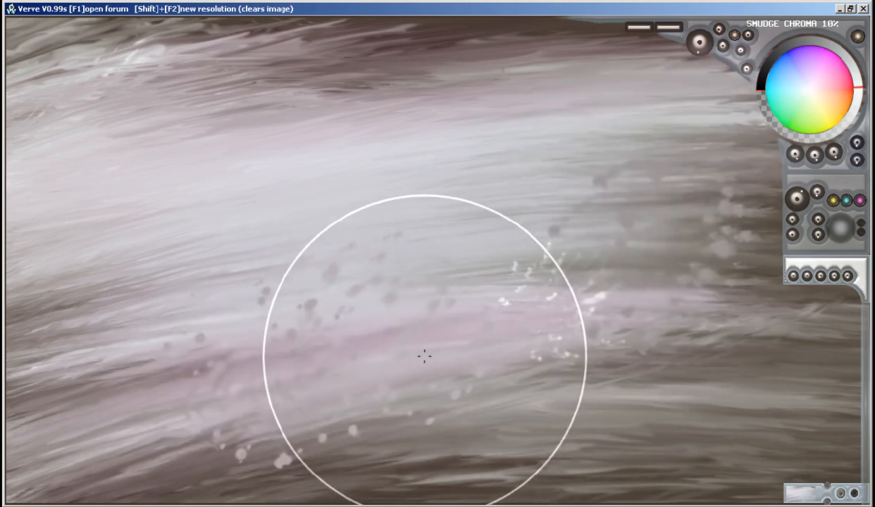
{"action": "mouse_move", "coordinate": [502, 248]}
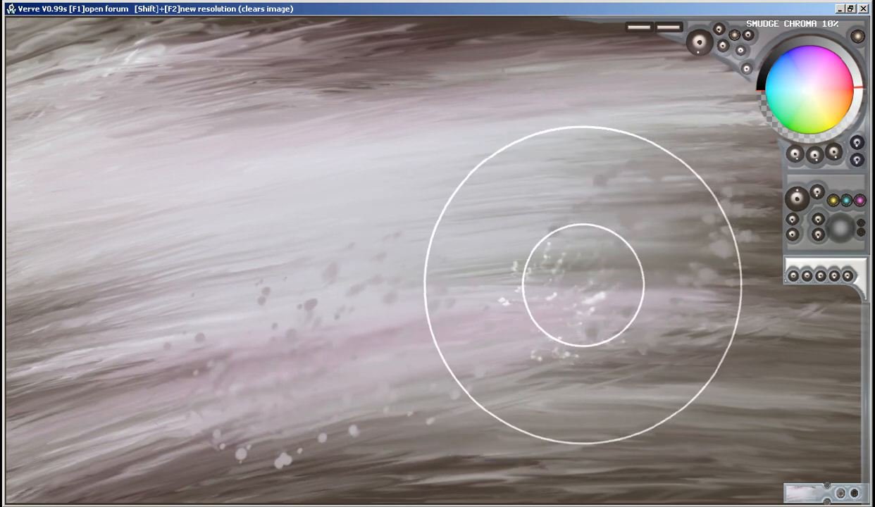
{"action": "mouse_move", "coordinate": [655, 247]}
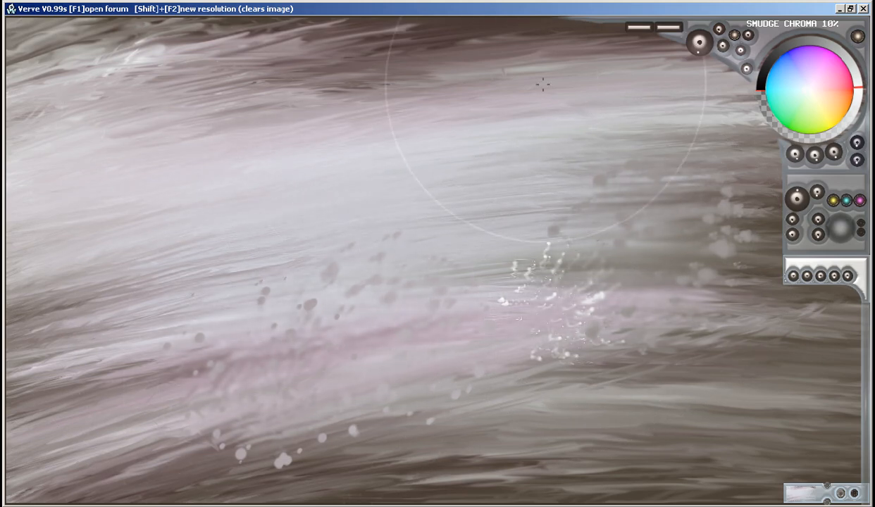
{"action": "mouse_move", "coordinate": [665, 314]}
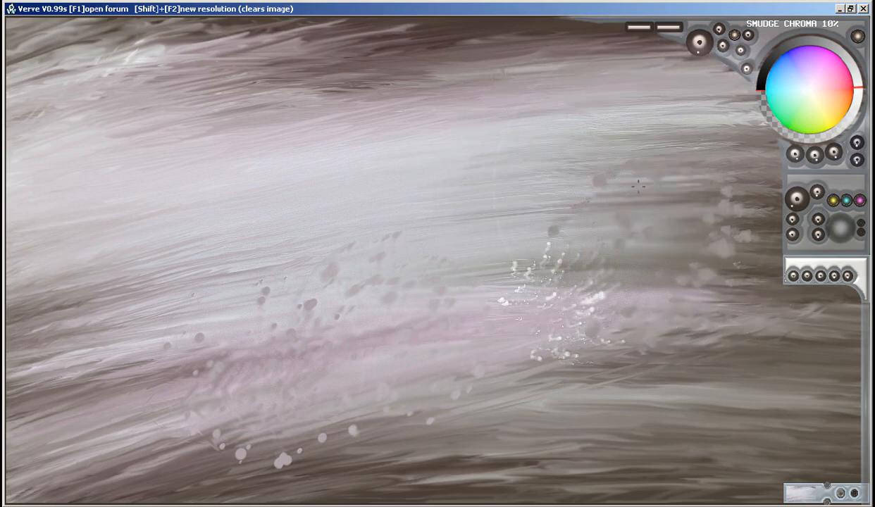
{"action": "mouse_move", "coordinate": [543, 220]}
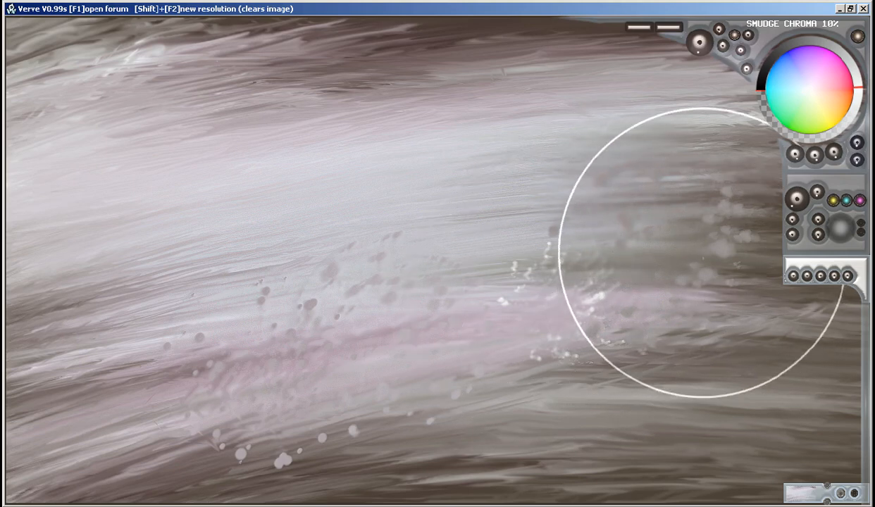
{"action": "mouse_move", "coordinate": [576, 198]}
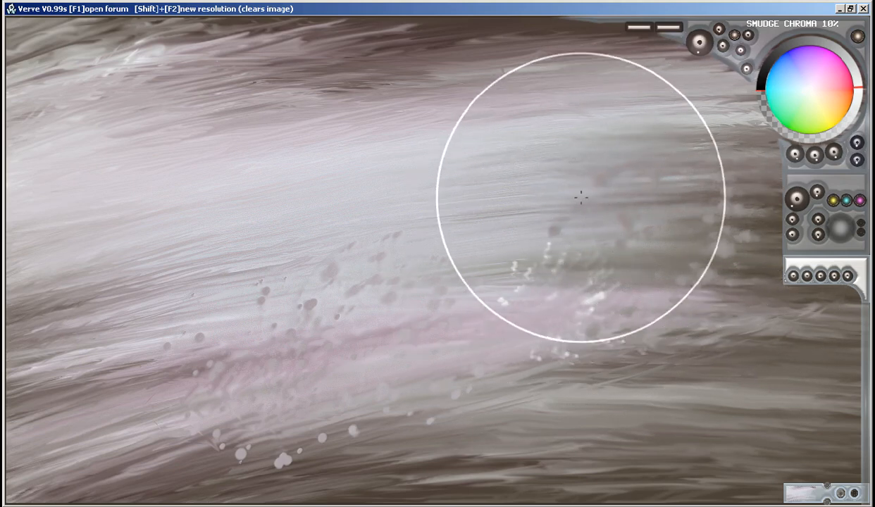
{"action": "mouse_move", "coordinate": [577, 259]}
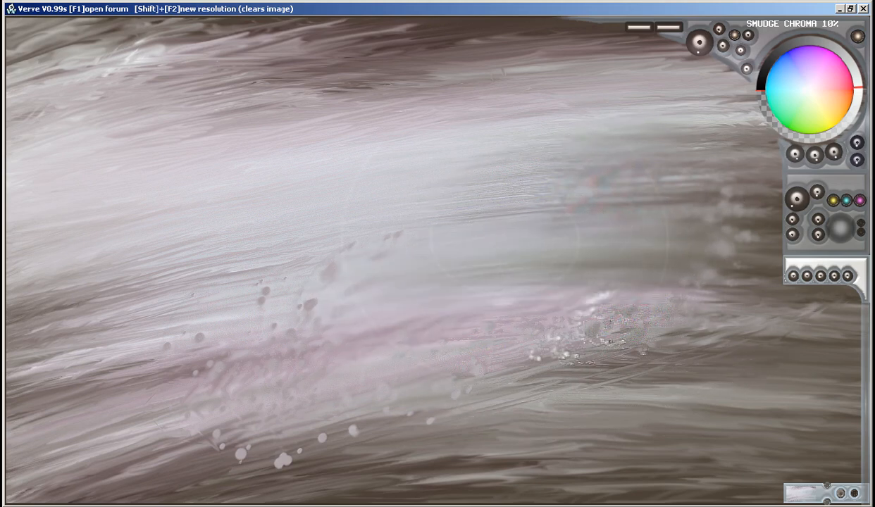
{"action": "mouse_move", "coordinate": [419, 245]}
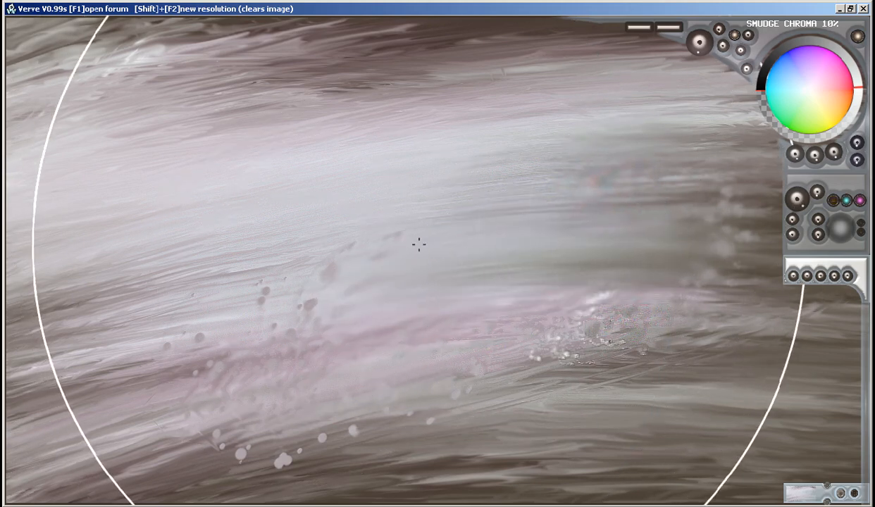
- Sharpen the grey streaks across the middle into gritty multicoloured speckles
{"action": "left_click_drag", "start_coordinate": [419, 244], "coordinate": [303, 289]}
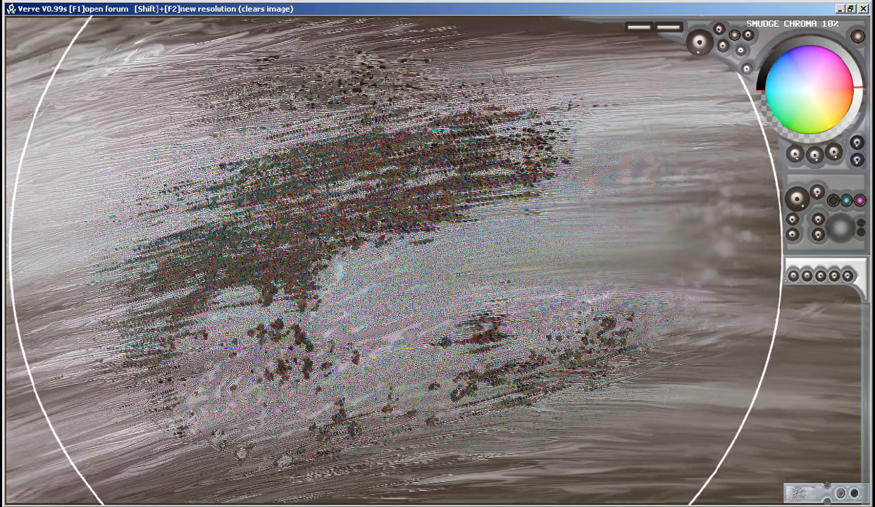
{"action": "mouse_move", "coordinate": [634, 267]}
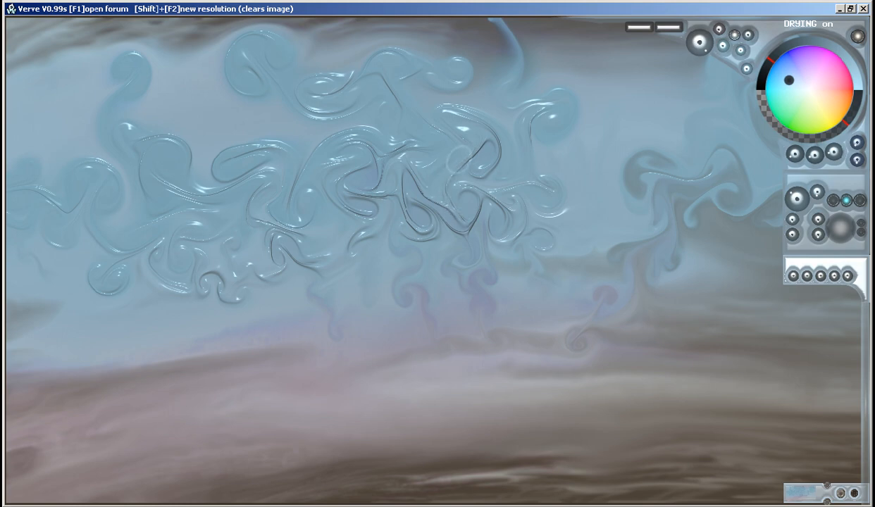
{"action": "mouse_move", "coordinate": [478, 396]}
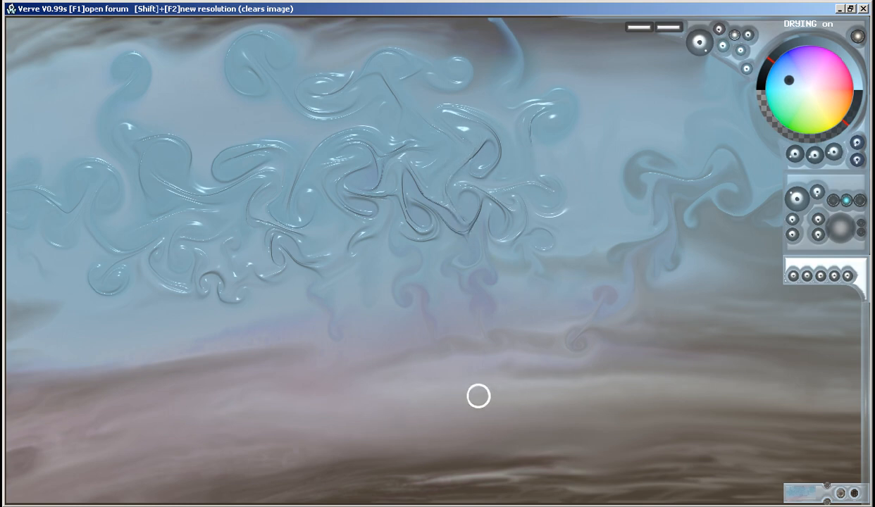
{"action": "mouse_move", "coordinate": [443, 347]}
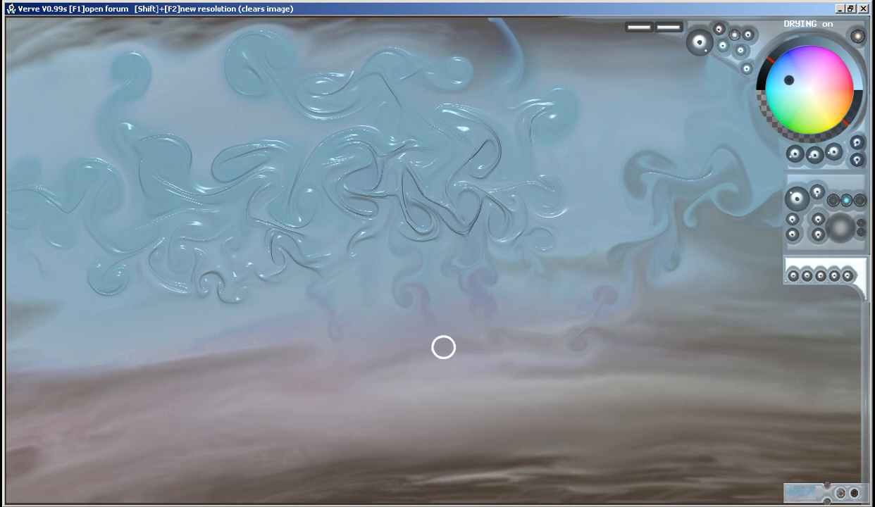
{"action": "mouse_move", "coordinate": [156, 99]}
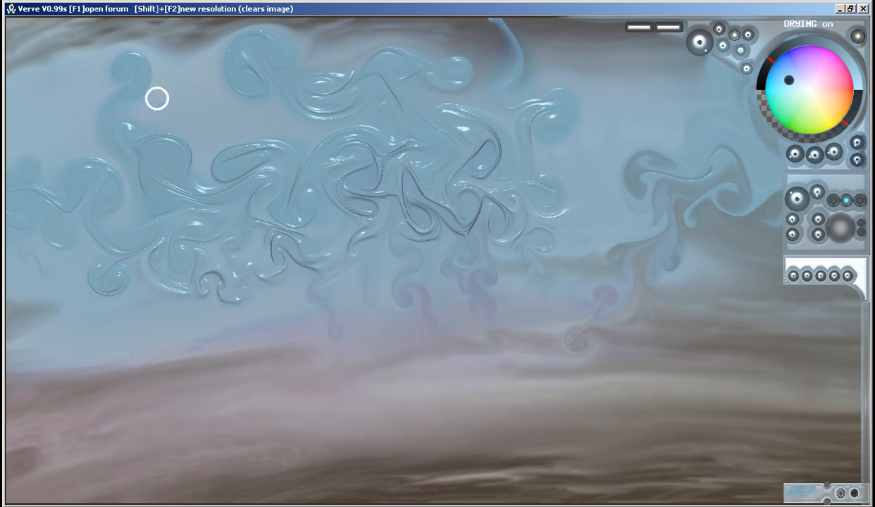
{"action": "mouse_move", "coordinate": [332, 271]}
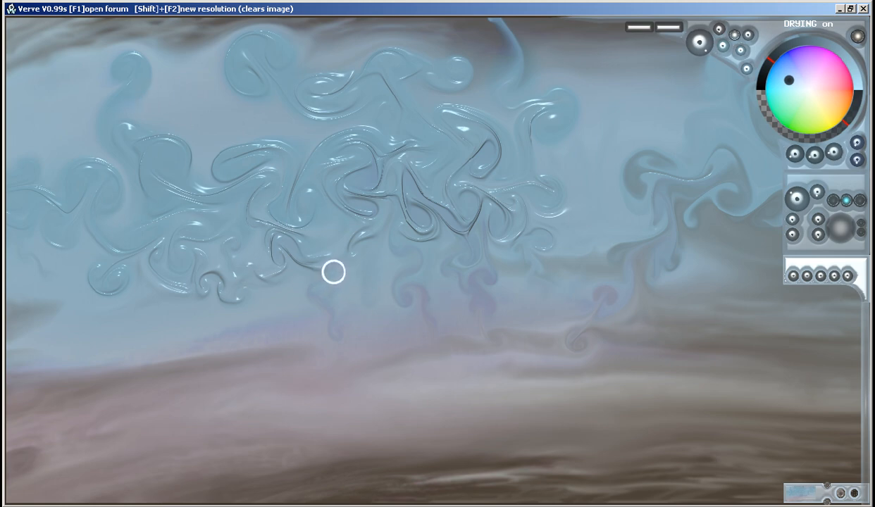
{"action": "mouse_move", "coordinate": [540, 228]}
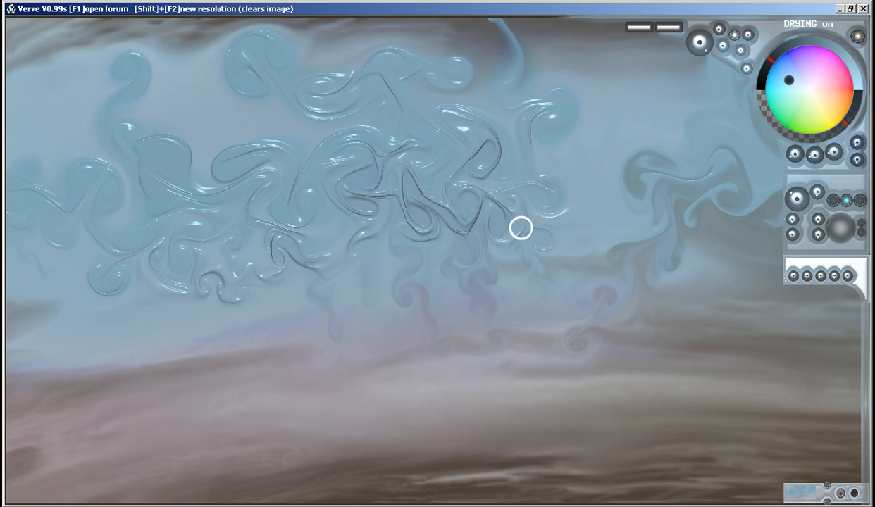
{"action": "mouse_move", "coordinate": [585, 190]}
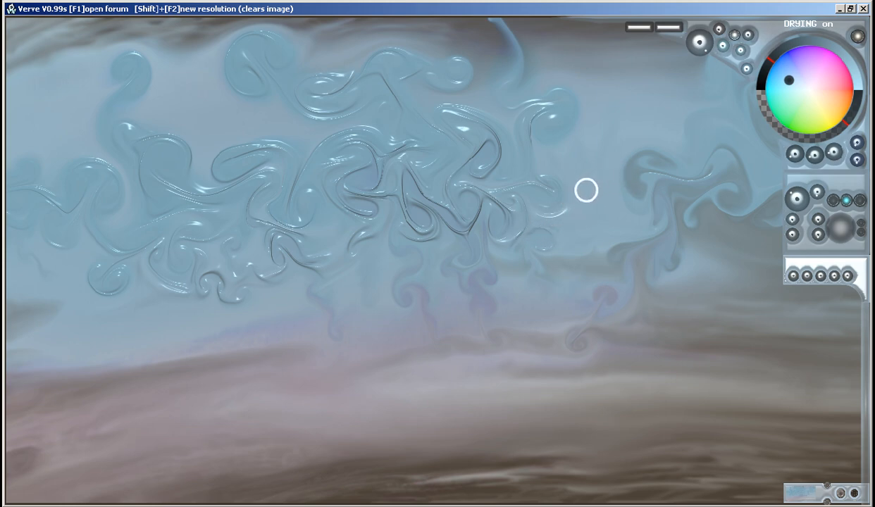
{"action": "mouse_move", "coordinate": [579, 165]}
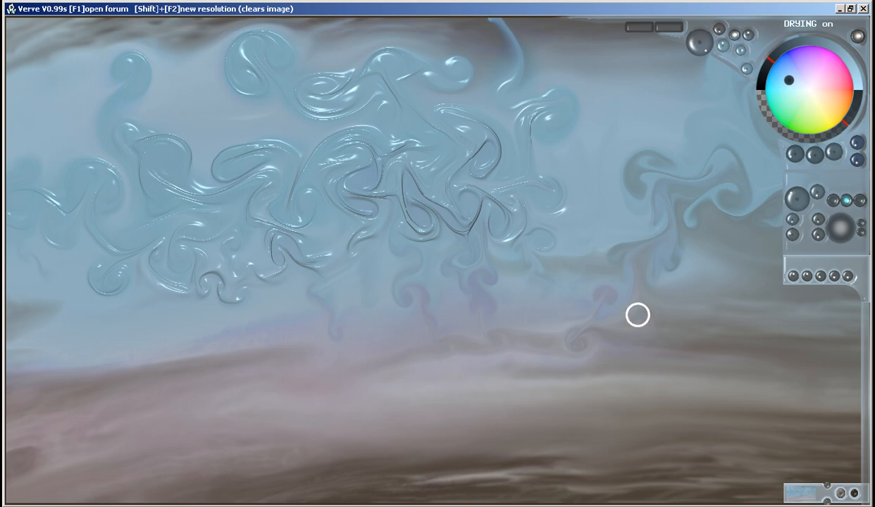
{"action": "mouse_move", "coordinate": [628, 257]}
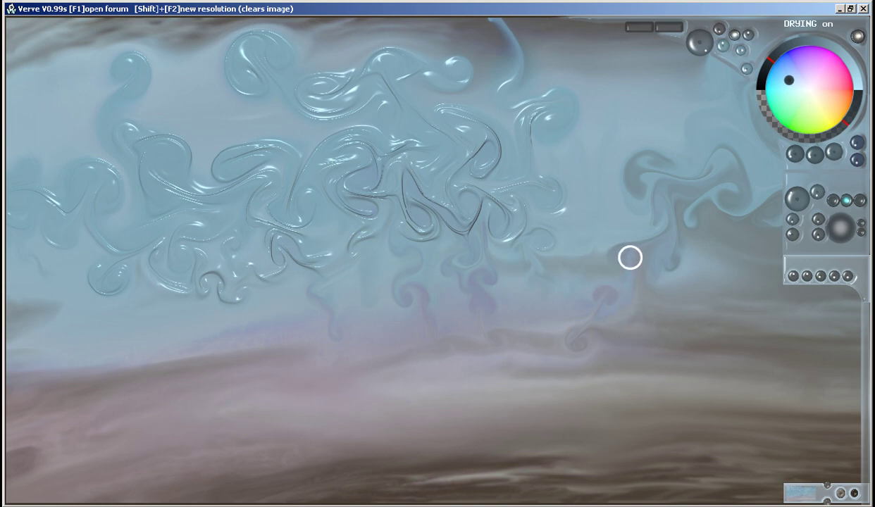
{"action": "mouse_move", "coordinate": [730, 175]}
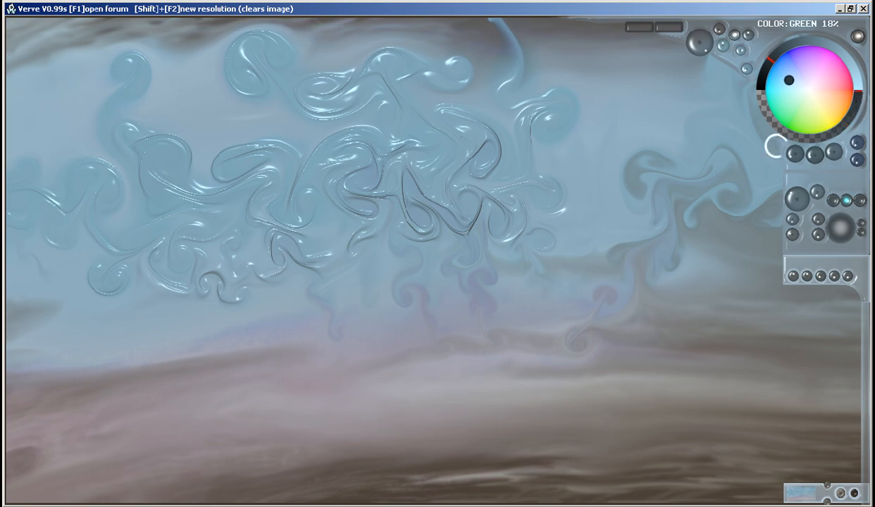
{"action": "mouse_move", "coordinate": [715, 264]}
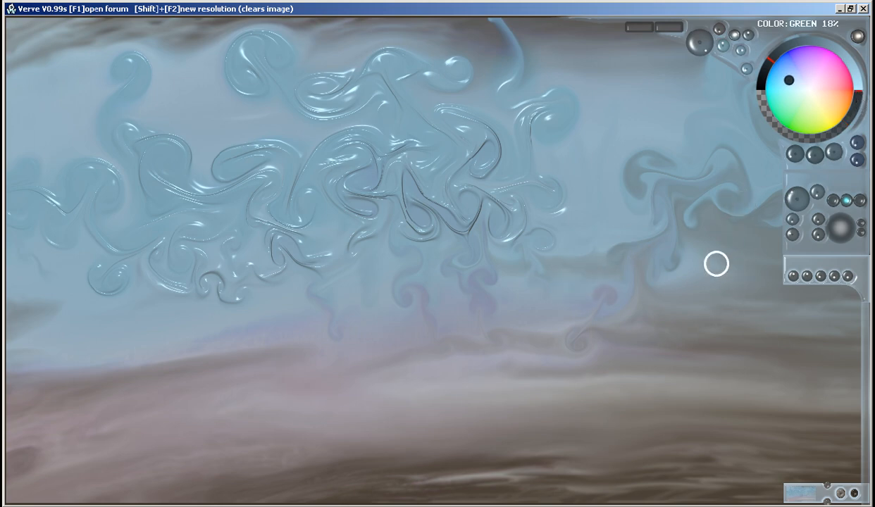
- Paint a wide dark grey cloud stroke across the lower sky
{"action": "left_click_drag", "start_coordinate": [296, 395], "coordinate": [753, 352]}
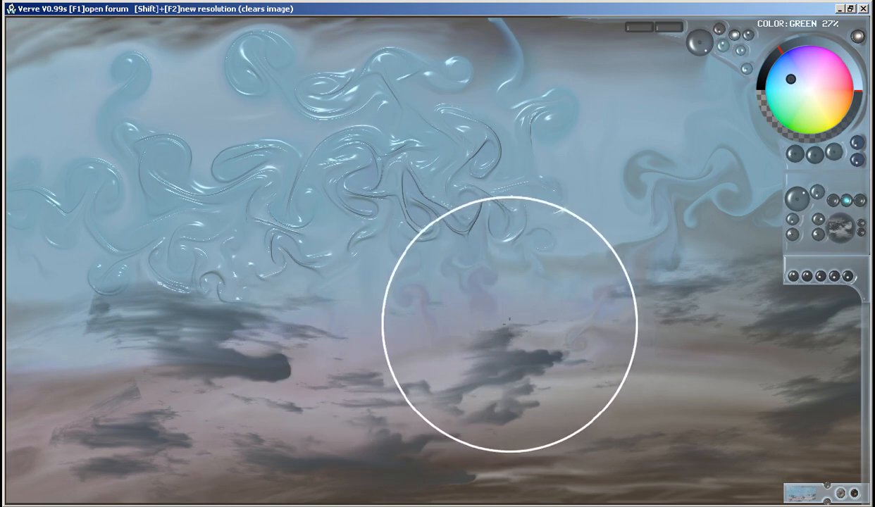
{"action": "mouse_move", "coordinate": [468, 323]}
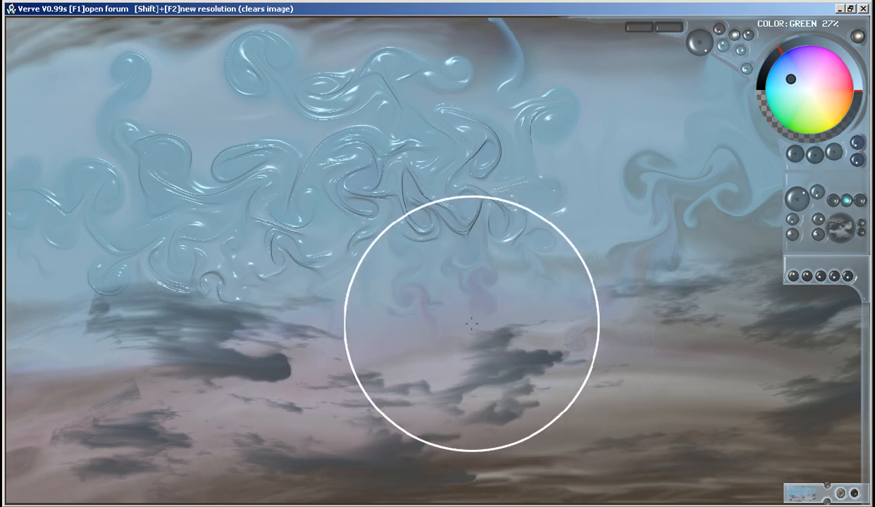
{"action": "mouse_move", "coordinate": [477, 317]}
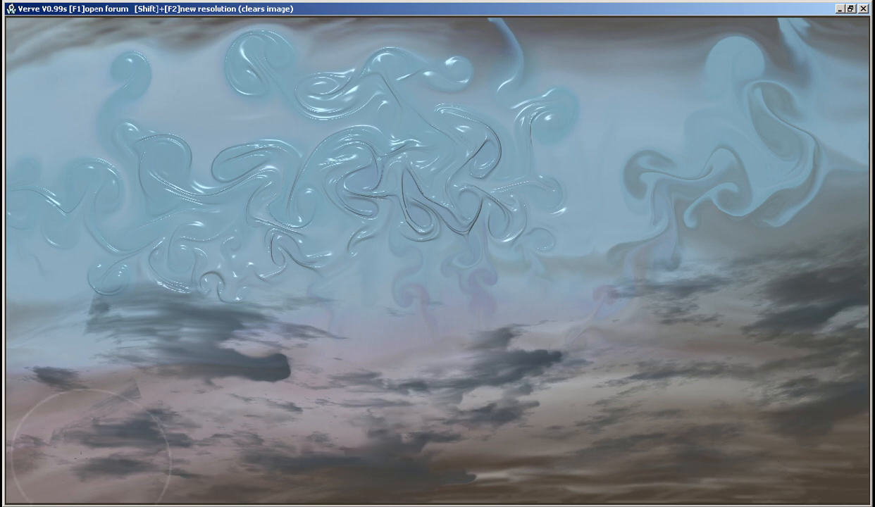
{"action": "mouse_move", "coordinate": [466, 396]}
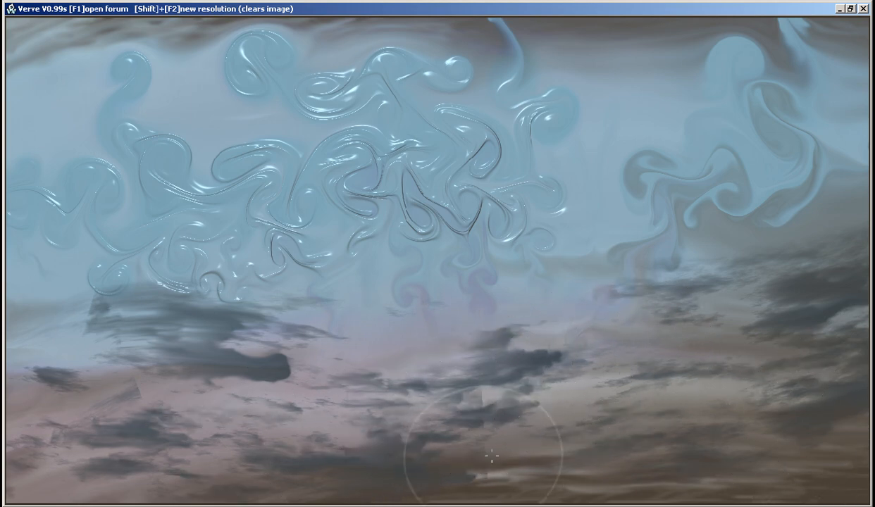
{"action": "mouse_move", "coordinate": [606, 299]}
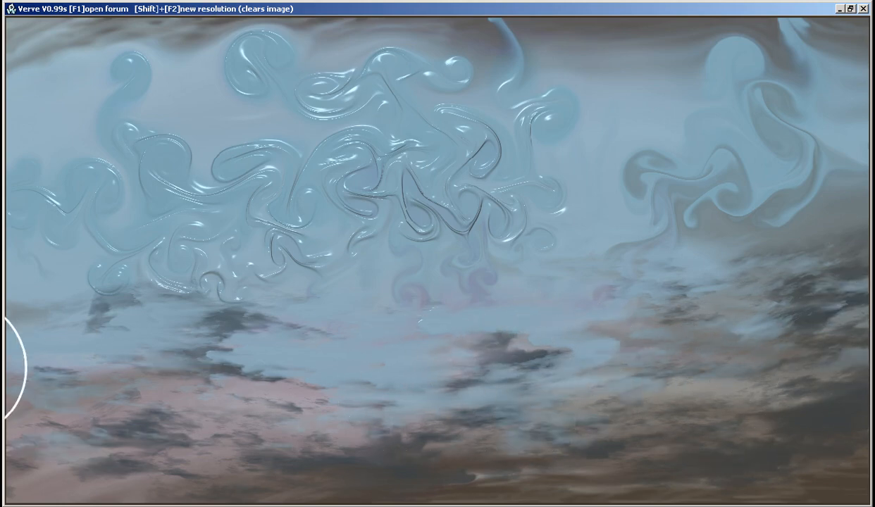
{"action": "mouse_move", "coordinate": [573, 151]}
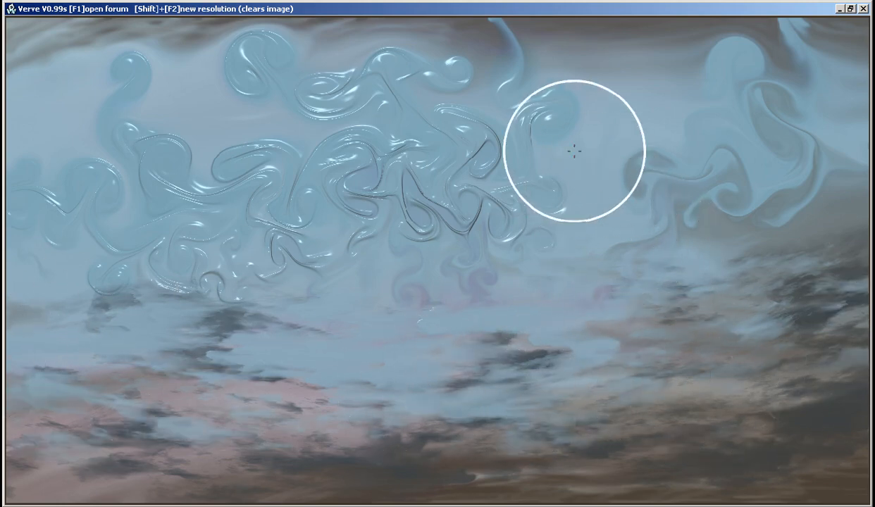
{"action": "mouse_move", "coordinate": [750, 247]}
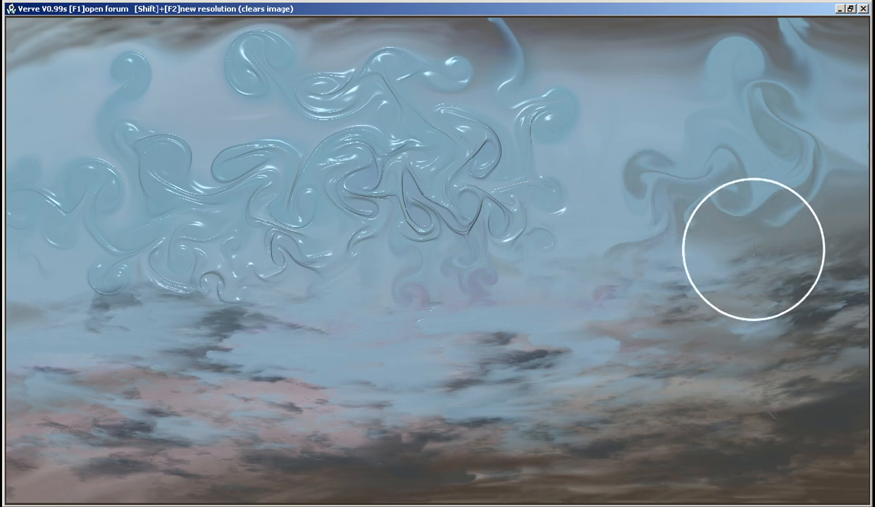
{"action": "mouse_move", "coordinate": [702, 362]}
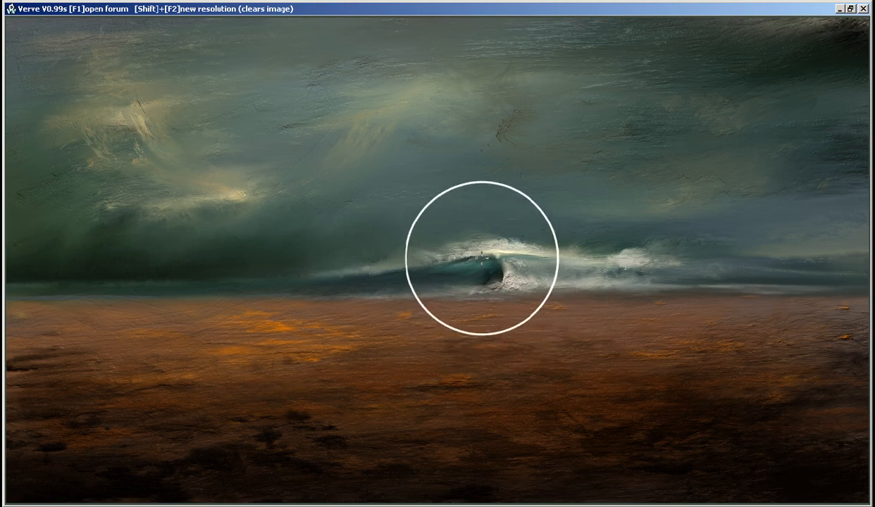
{"action": "mouse_move", "coordinate": [393, 297]}
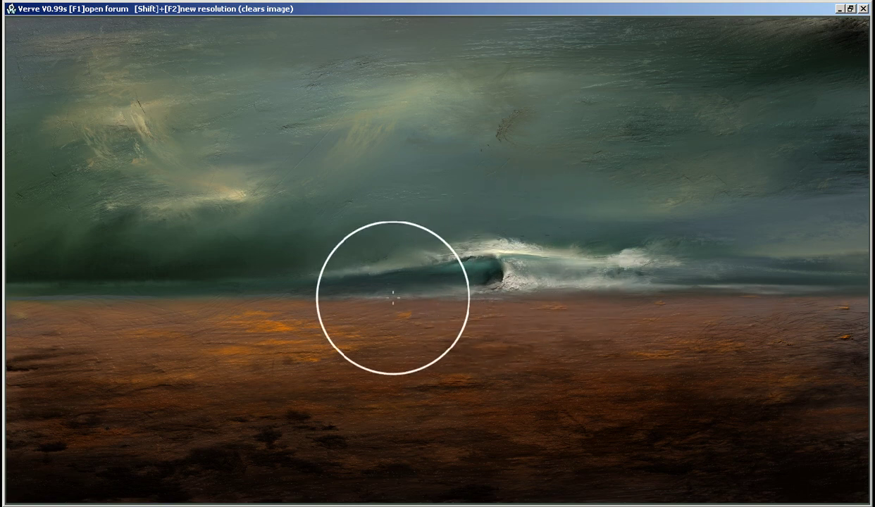
{"action": "mouse_move", "coordinate": [259, 286]}
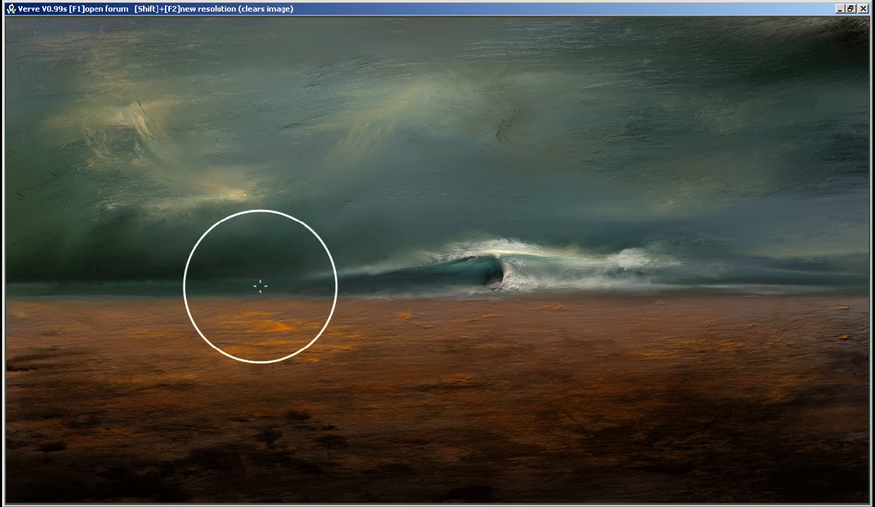
{"action": "mouse_move", "coordinate": [497, 262]}
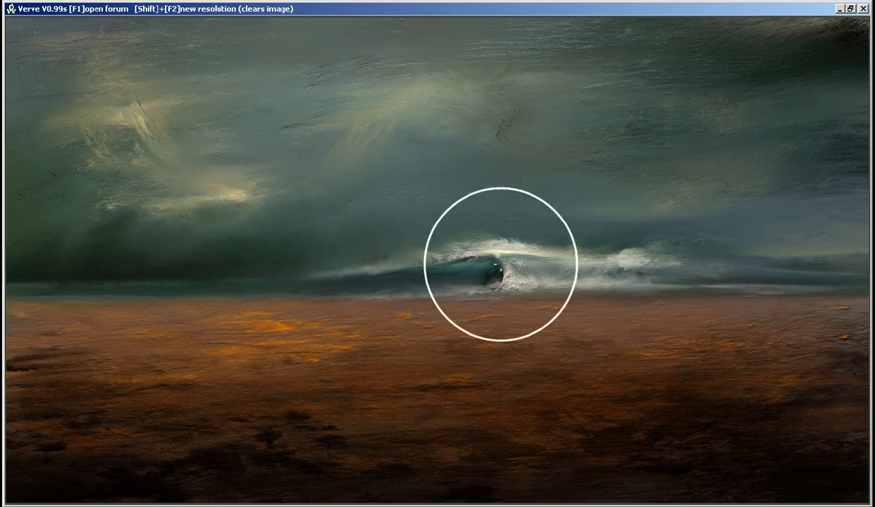
{"action": "mouse_move", "coordinate": [168, 350]}
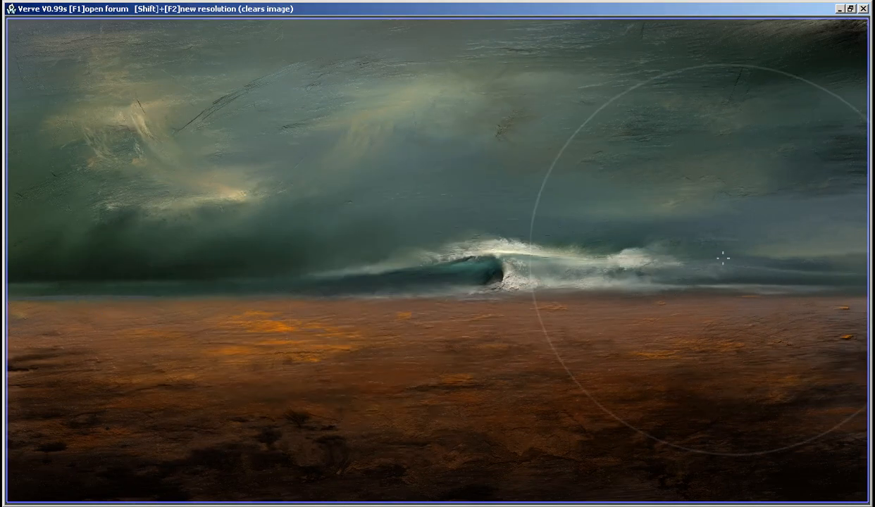
{"action": "mouse_move", "coordinate": [493, 275]}
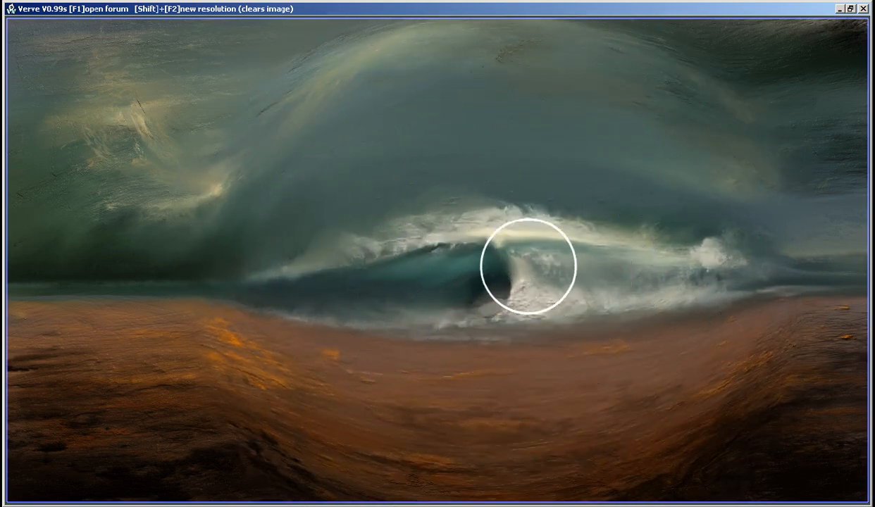
- Start warping at the centre of the surf wave
{"action": "left_click", "coordinate": [528, 266]}
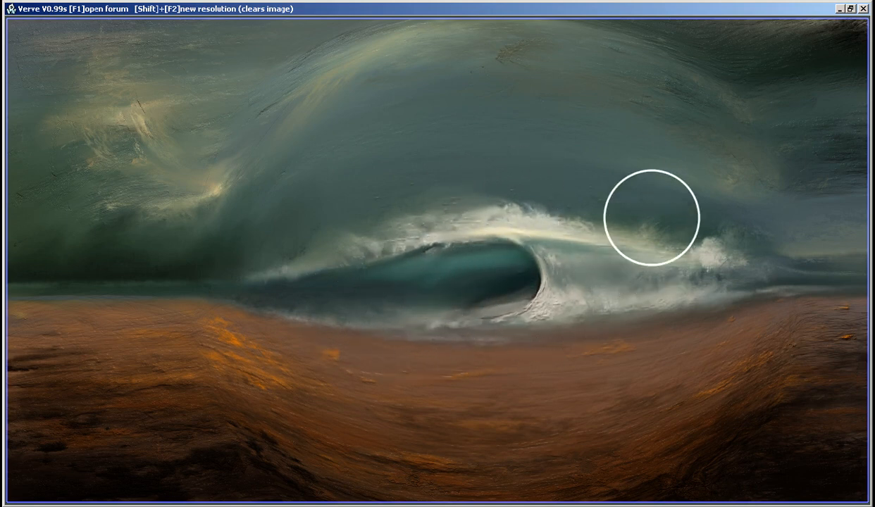
{"action": "mouse_move", "coordinate": [461, 264]}
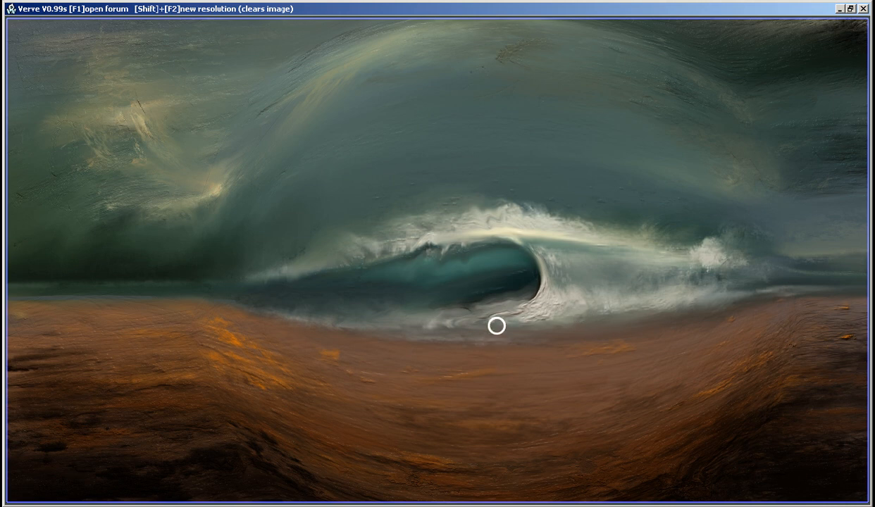
{"action": "mouse_move", "coordinate": [565, 311]}
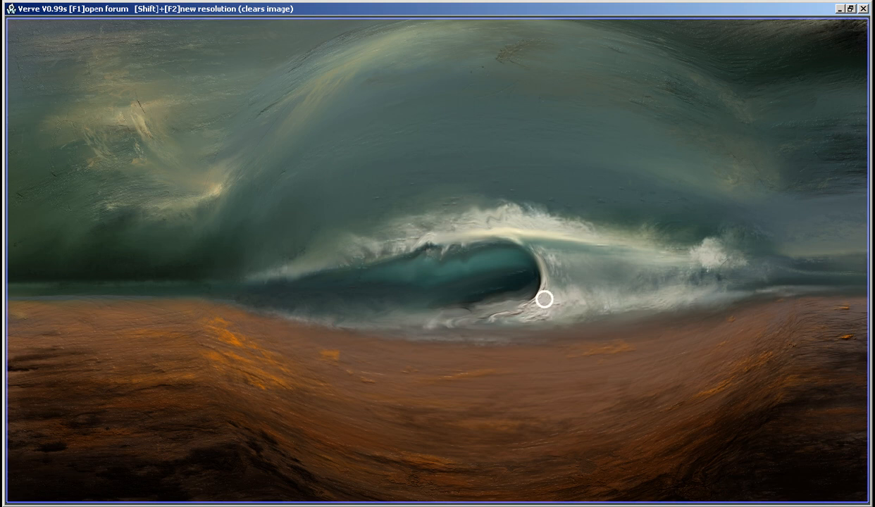
{"action": "mouse_move", "coordinate": [553, 303]}
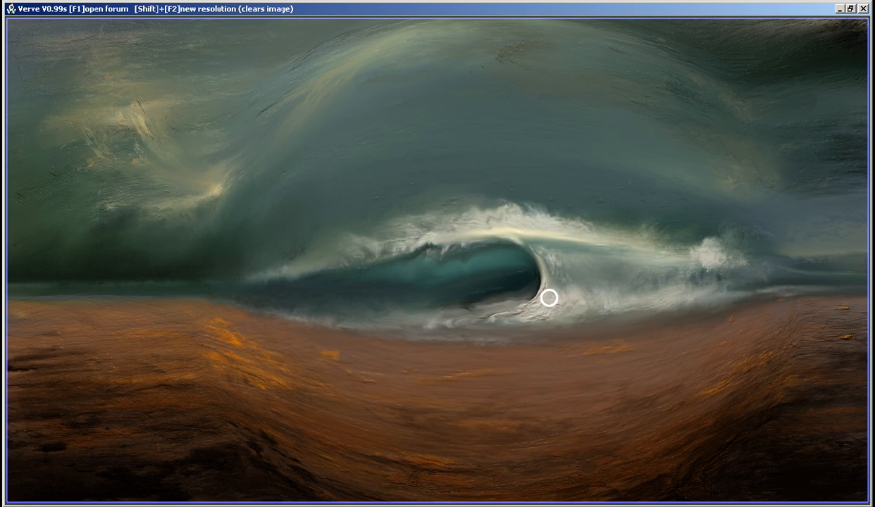
{"action": "mouse_move", "coordinate": [573, 296]}
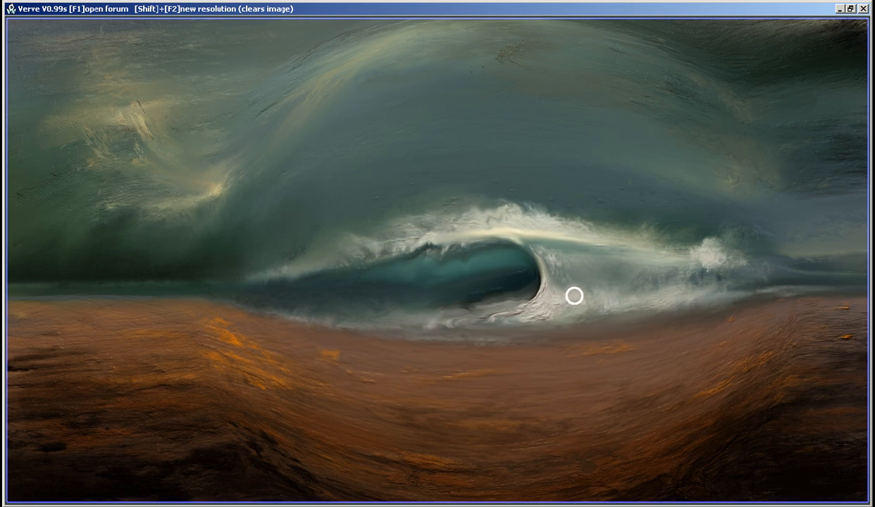